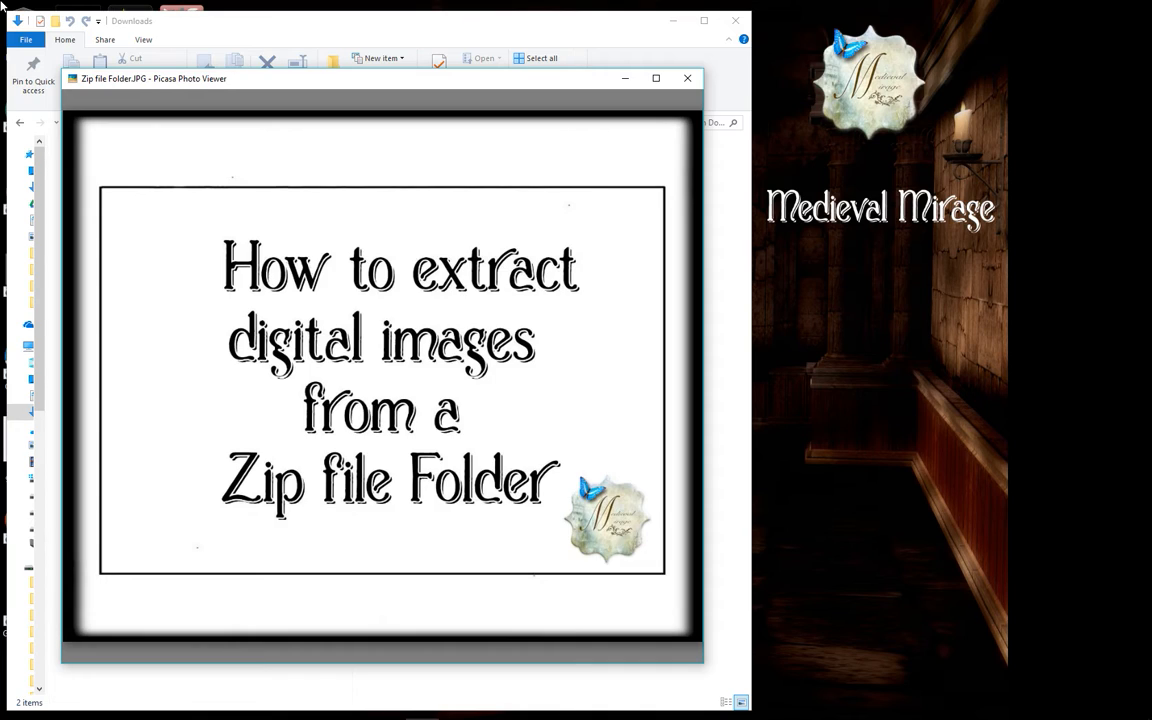
{"action": "mouse_move", "coordinate": [368, 84]}
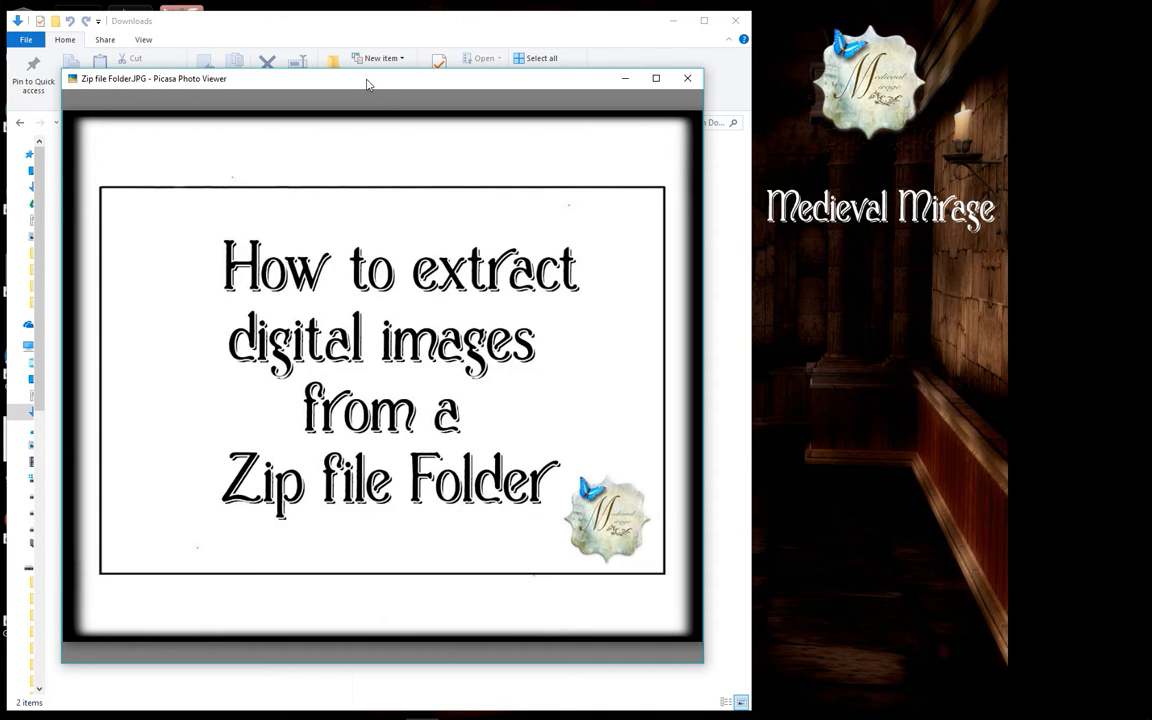
Step: Close the title image viewer and select the PaperPack zip in Downloads
{"action": "left_click", "coordinate": [688, 78]}
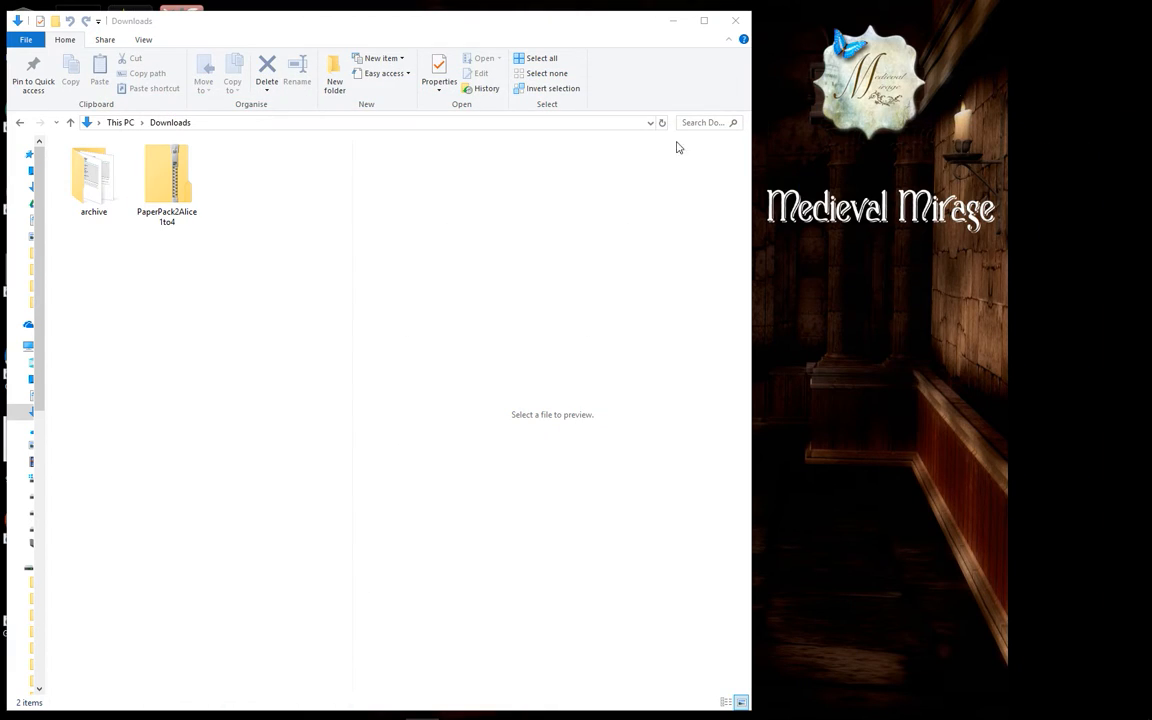
{"action": "mouse_move", "coordinate": [136, 310]}
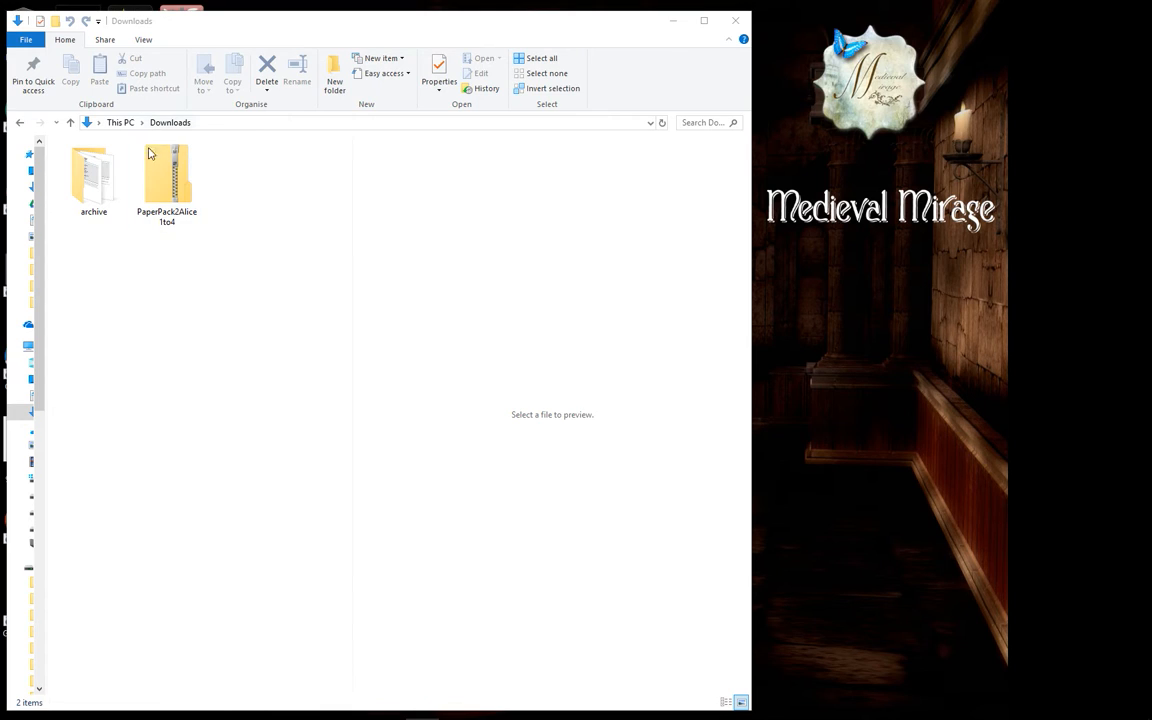
{"action": "left_click", "coordinate": [168, 176]}
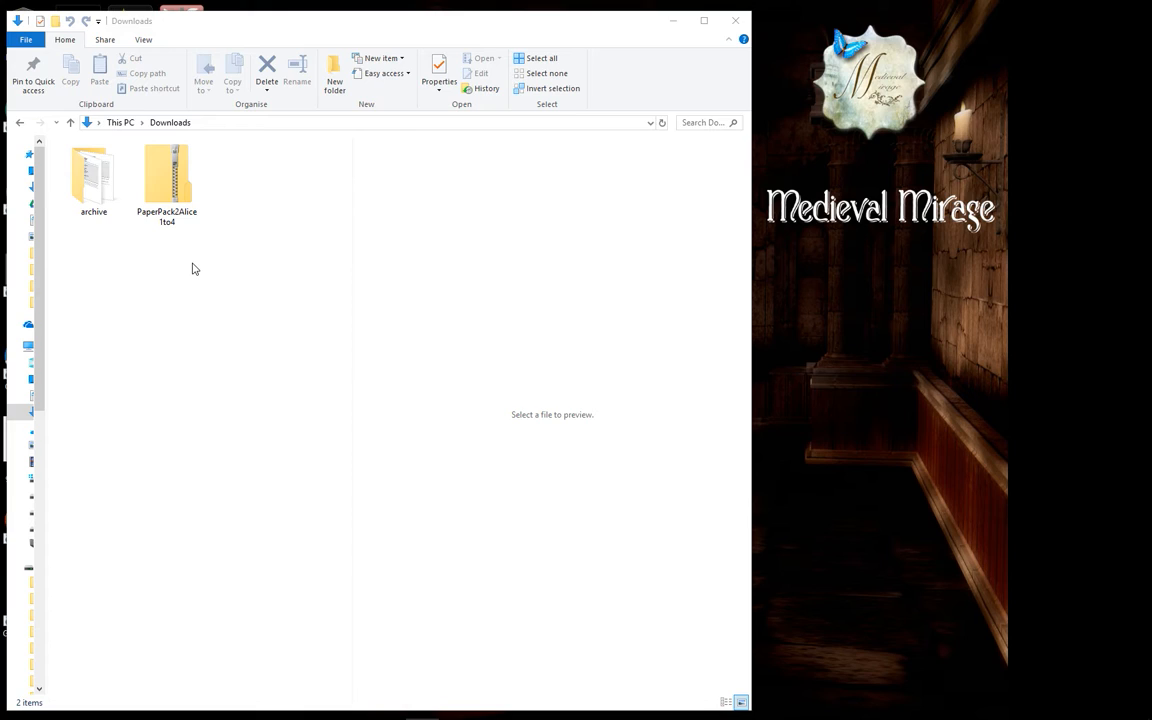
{"action": "left_click", "coordinate": [168, 176]}
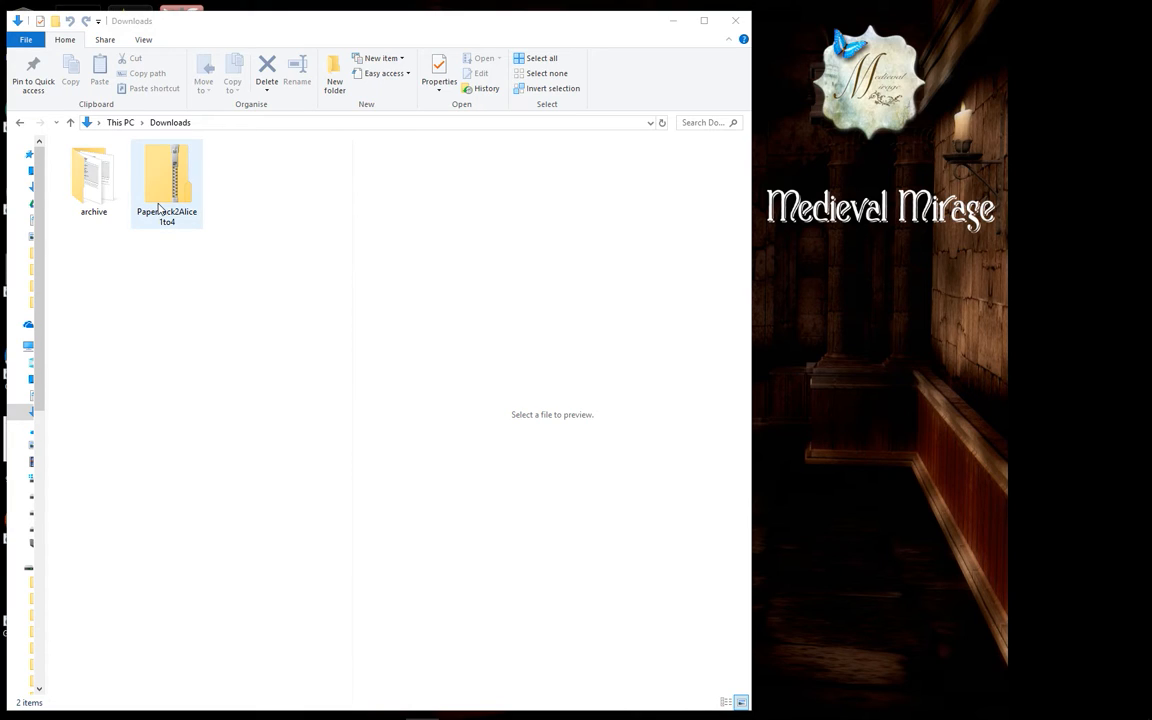
{"action": "mouse_move", "coordinate": [170, 196]}
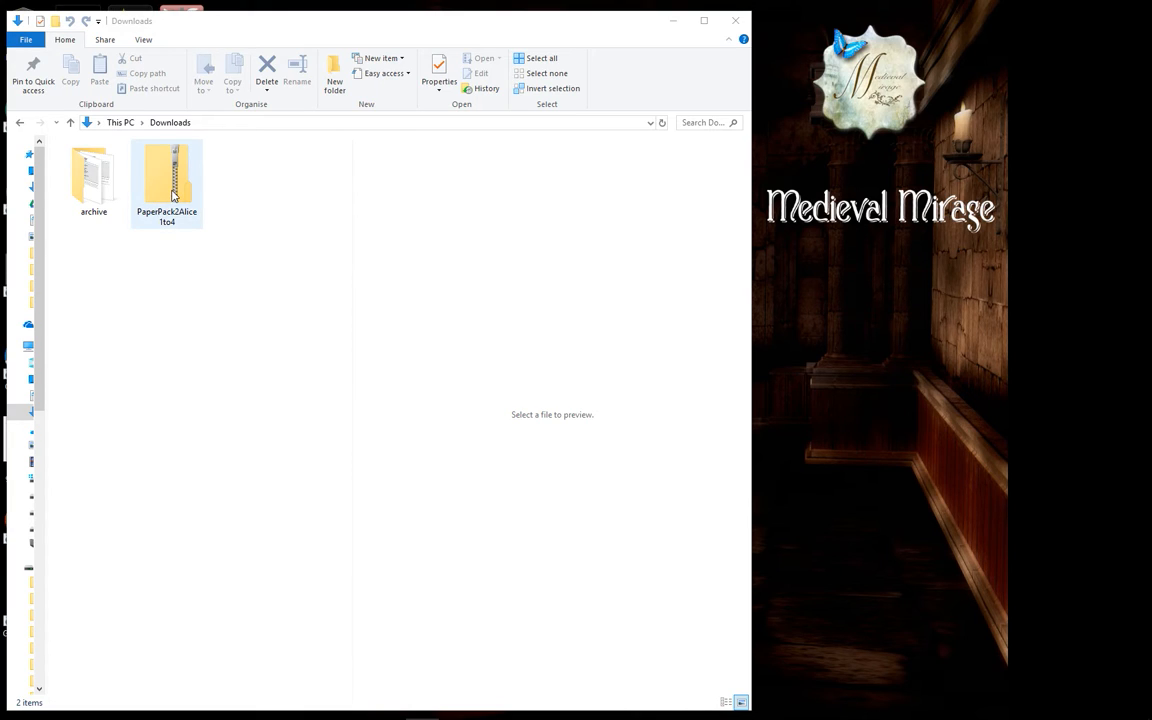
Step: Open the PaperPack zip to reveal papers 1 to 4 and look at papers 4 and 1
{"action": "double_click", "coordinate": [166, 176]}
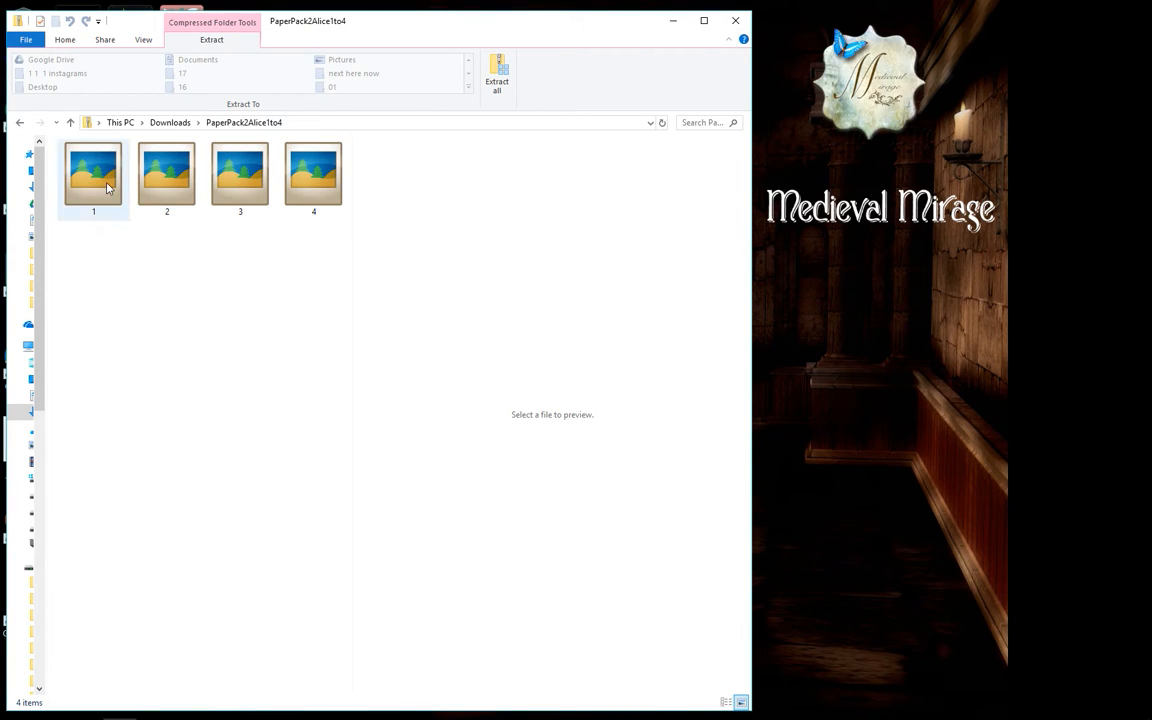
{"action": "left_click", "coordinate": [312, 176]}
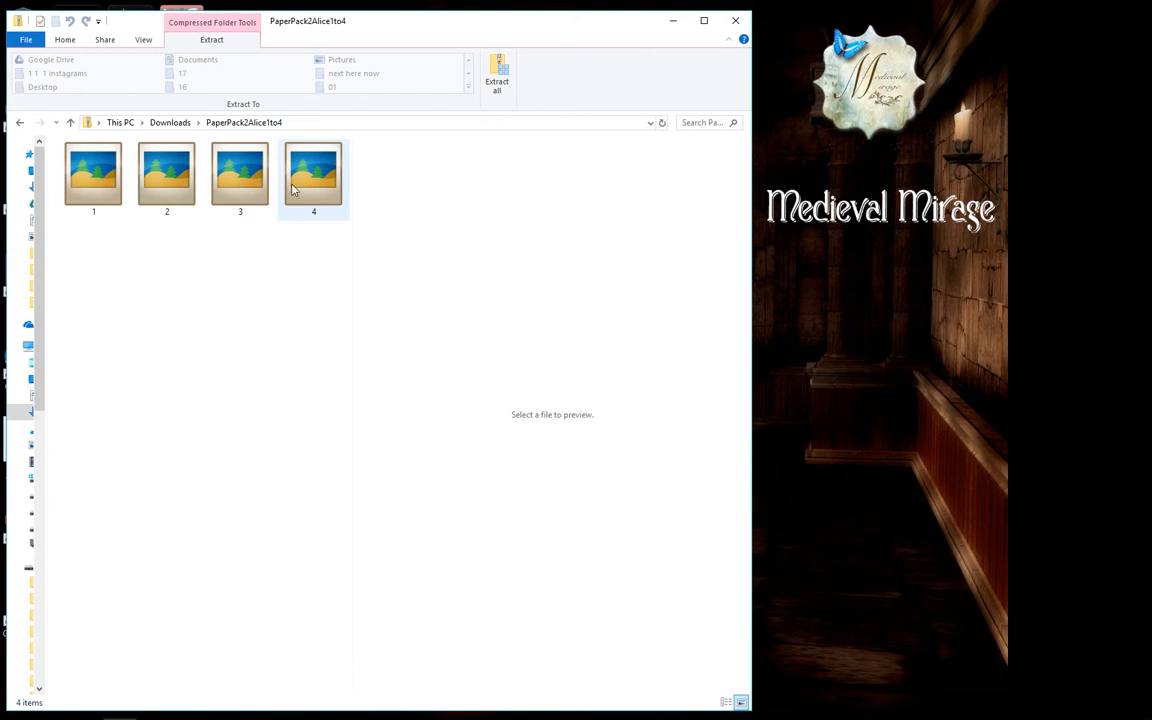
{"action": "left_click", "coordinate": [92, 172]}
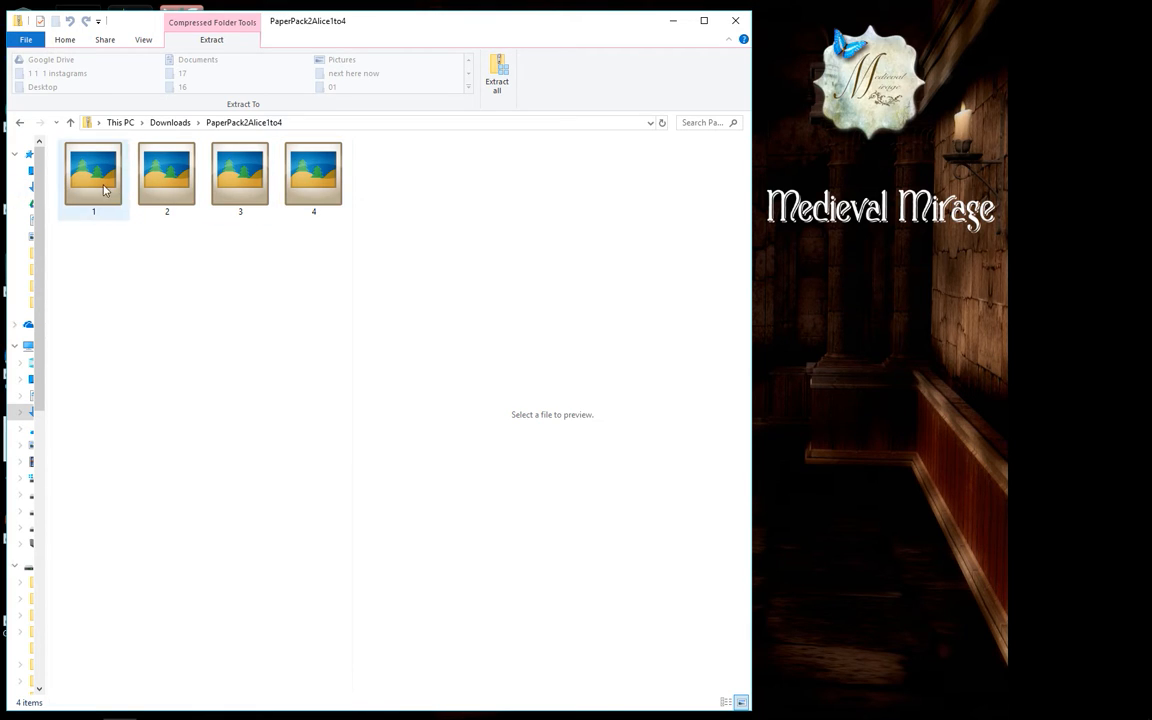
{"action": "left_click", "coordinate": [160, 246]}
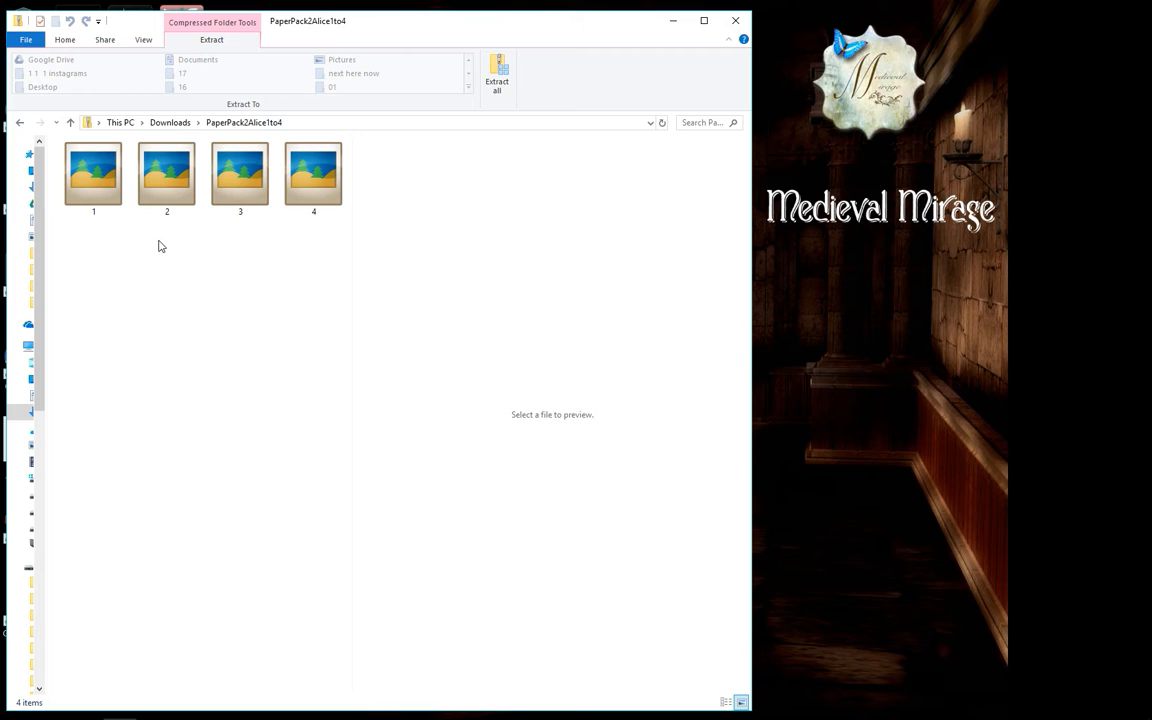
Step: Browse papers 1, 2 and 4 inside the zip, then clear the selection
{"action": "left_click", "coordinate": [92, 176]}
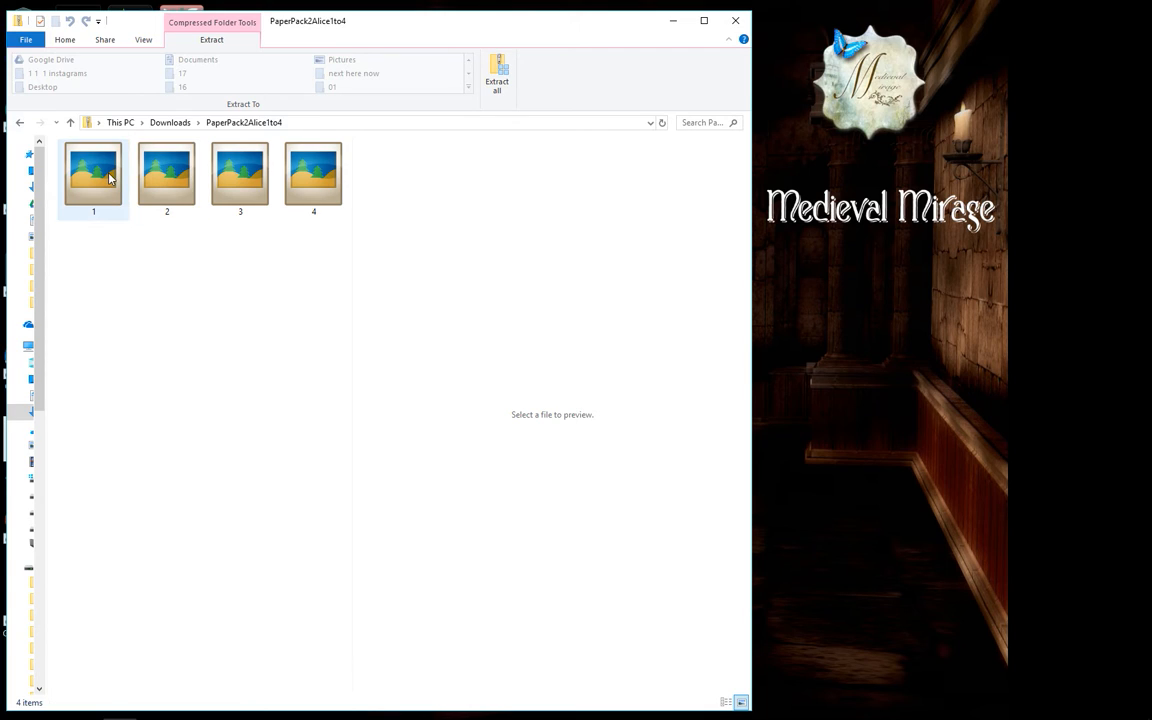
{"action": "left_click", "coordinate": [168, 176]}
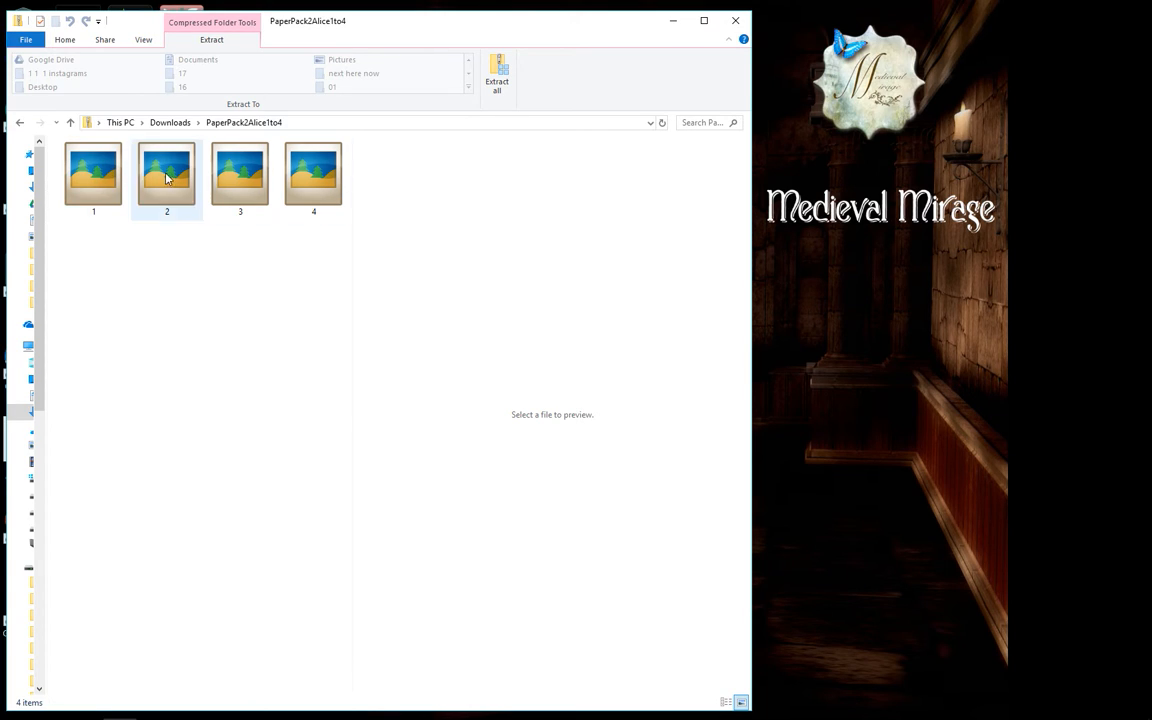
{"action": "left_click", "coordinate": [312, 176]}
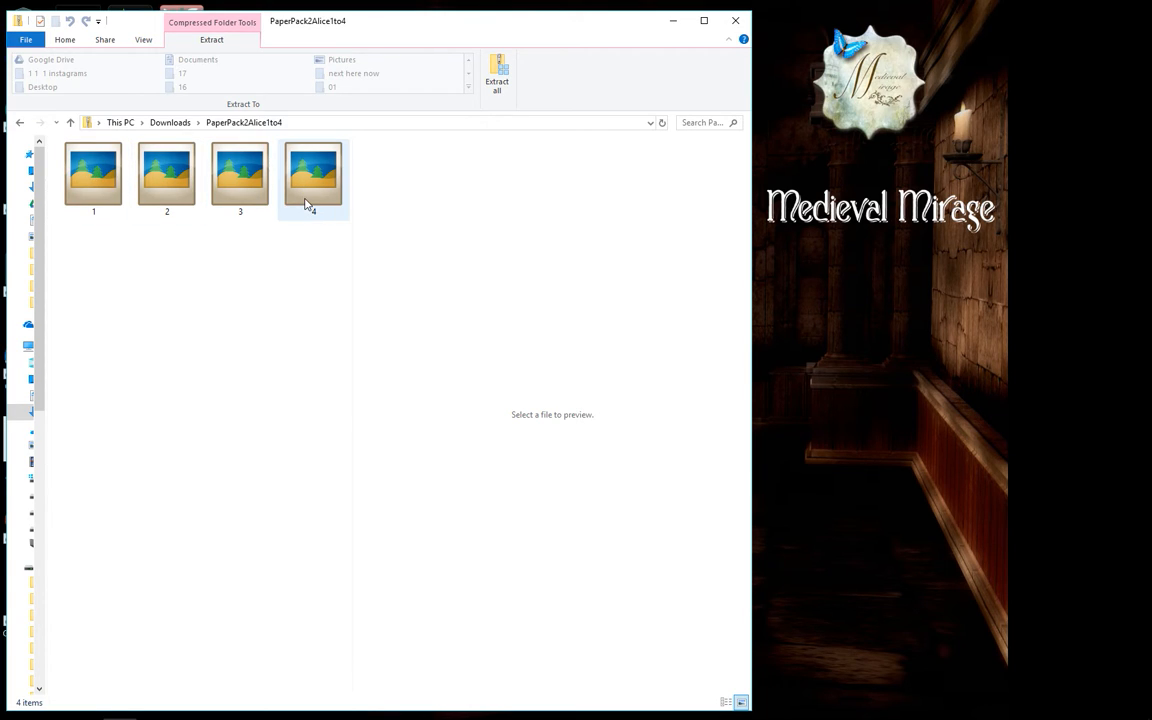
{"action": "left_click", "coordinate": [148, 264]}
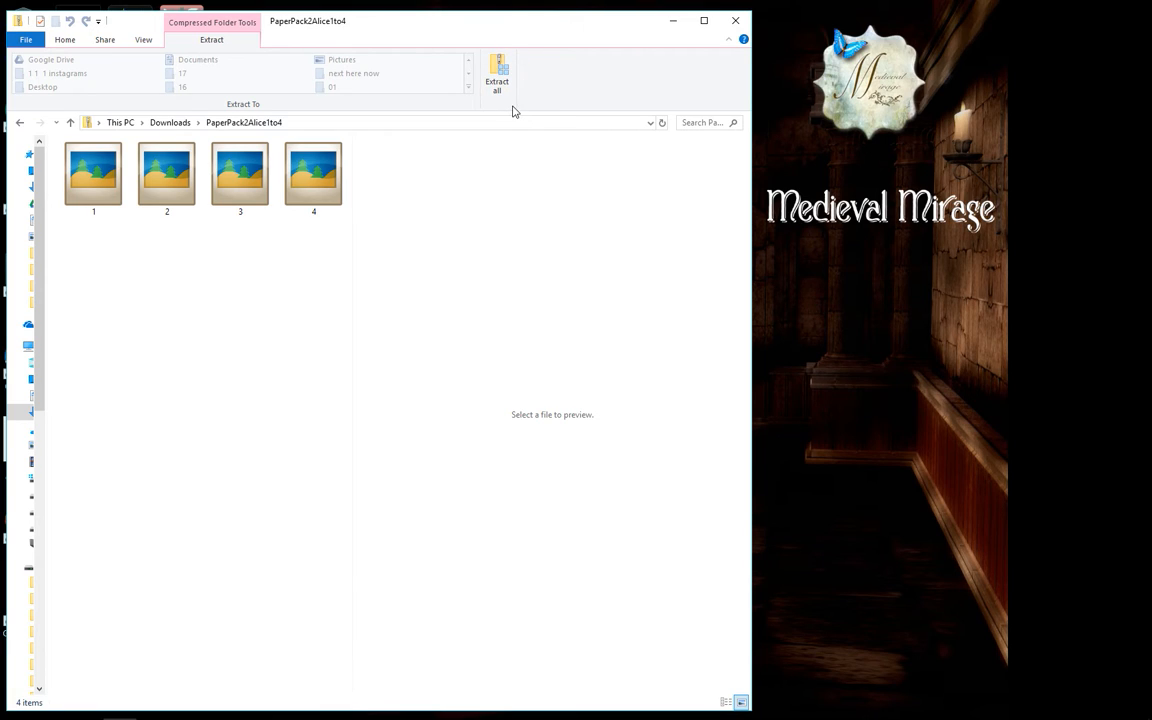
{"action": "mouse_move", "coordinate": [496, 78]}
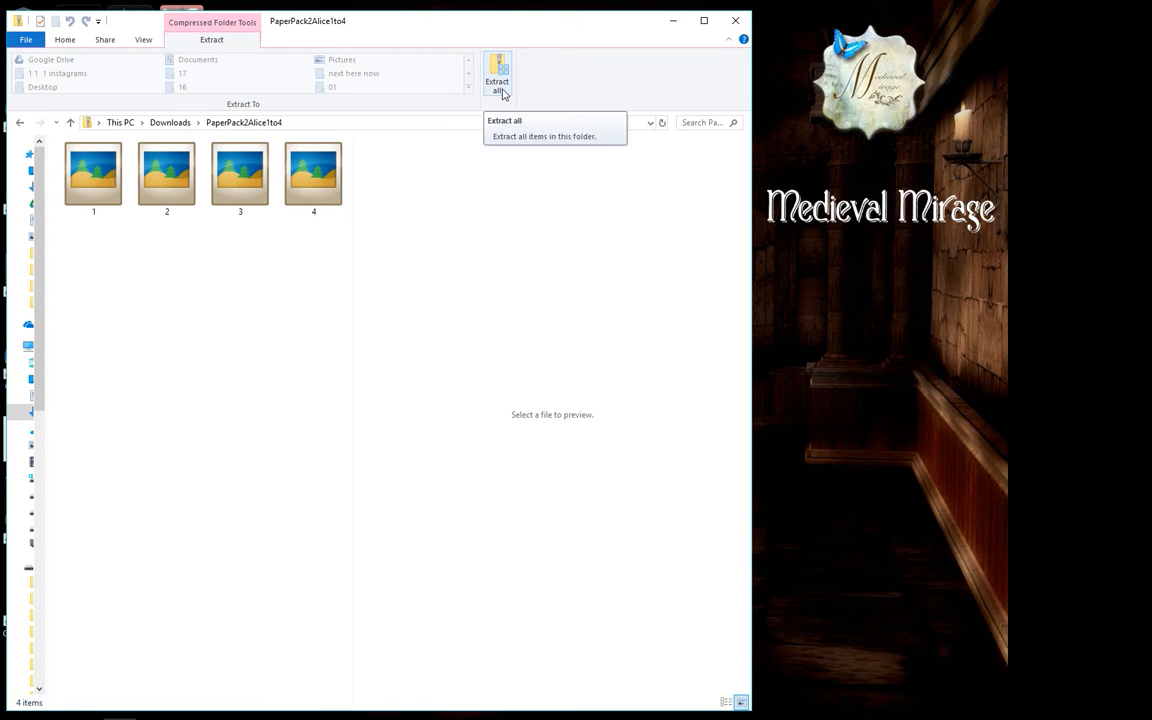
{"action": "mouse_move", "coordinate": [504, 100]}
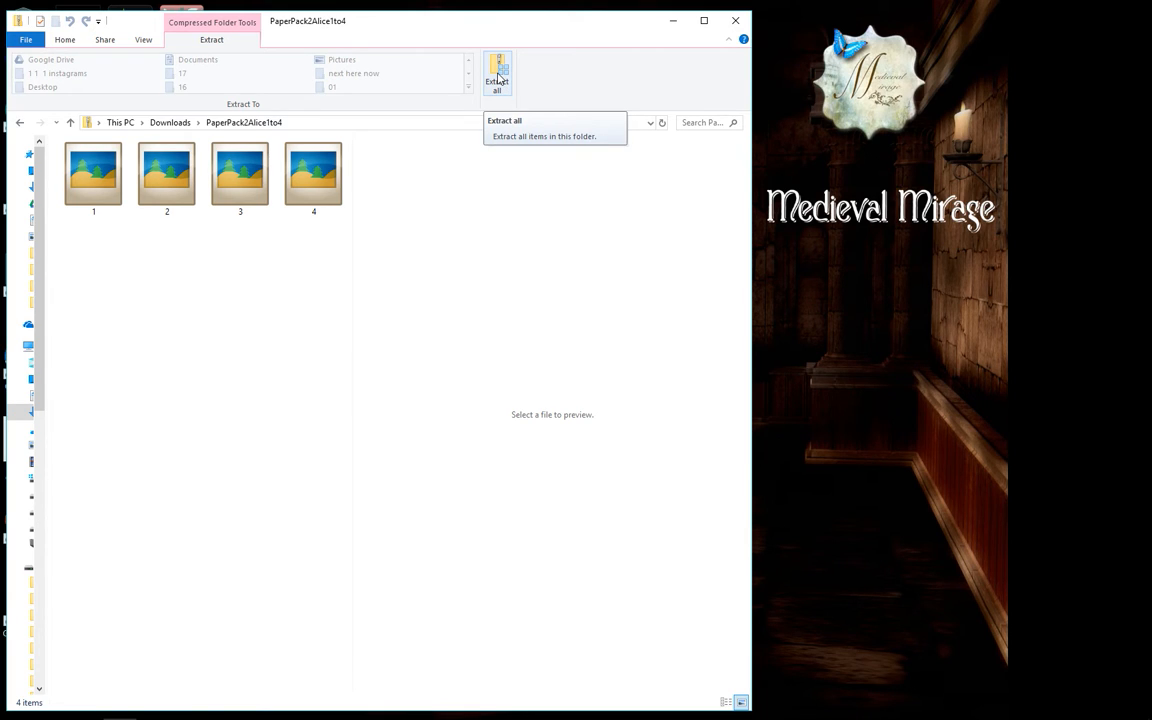
Step: Extract all files from the zip into the suggested folder in Downloads
{"action": "left_click", "coordinate": [496, 76]}
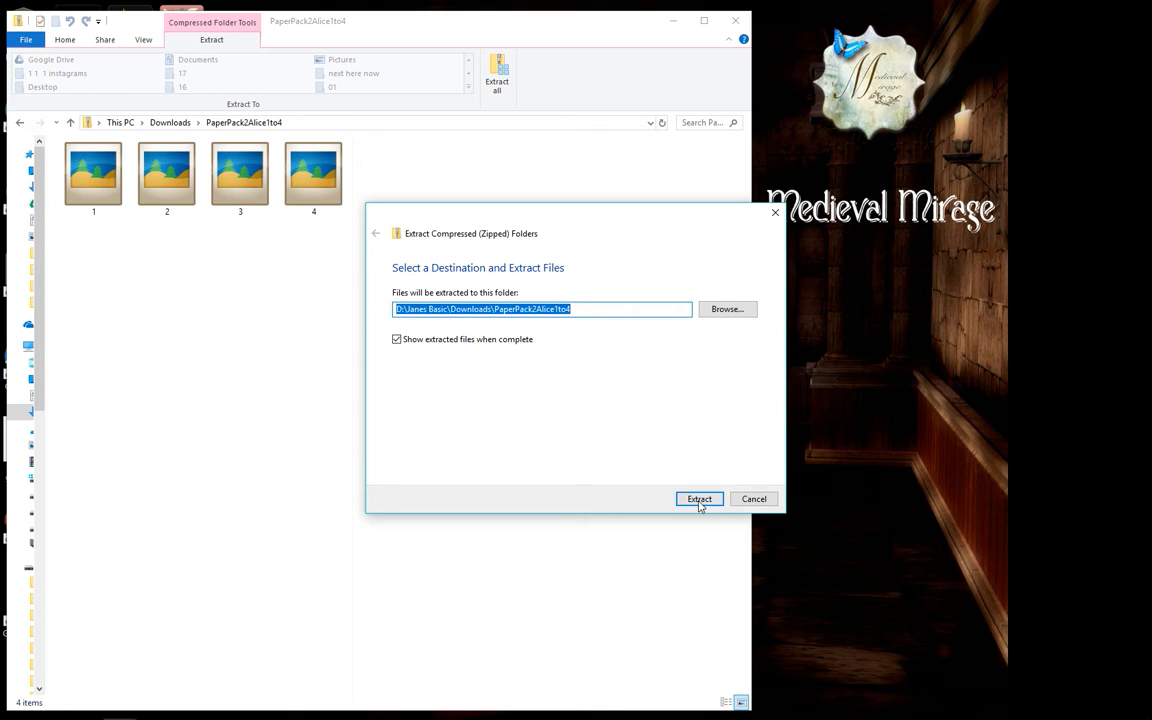
{"action": "left_click", "coordinate": [698, 498]}
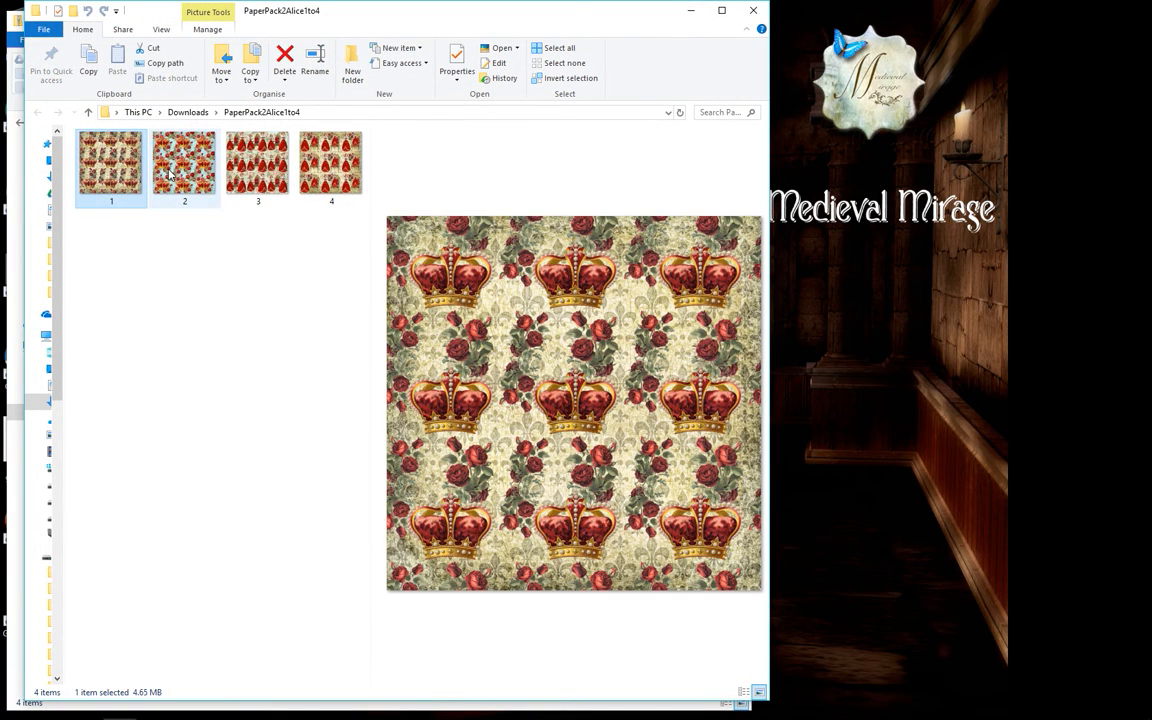
{"action": "left_click", "coordinate": [256, 164]}
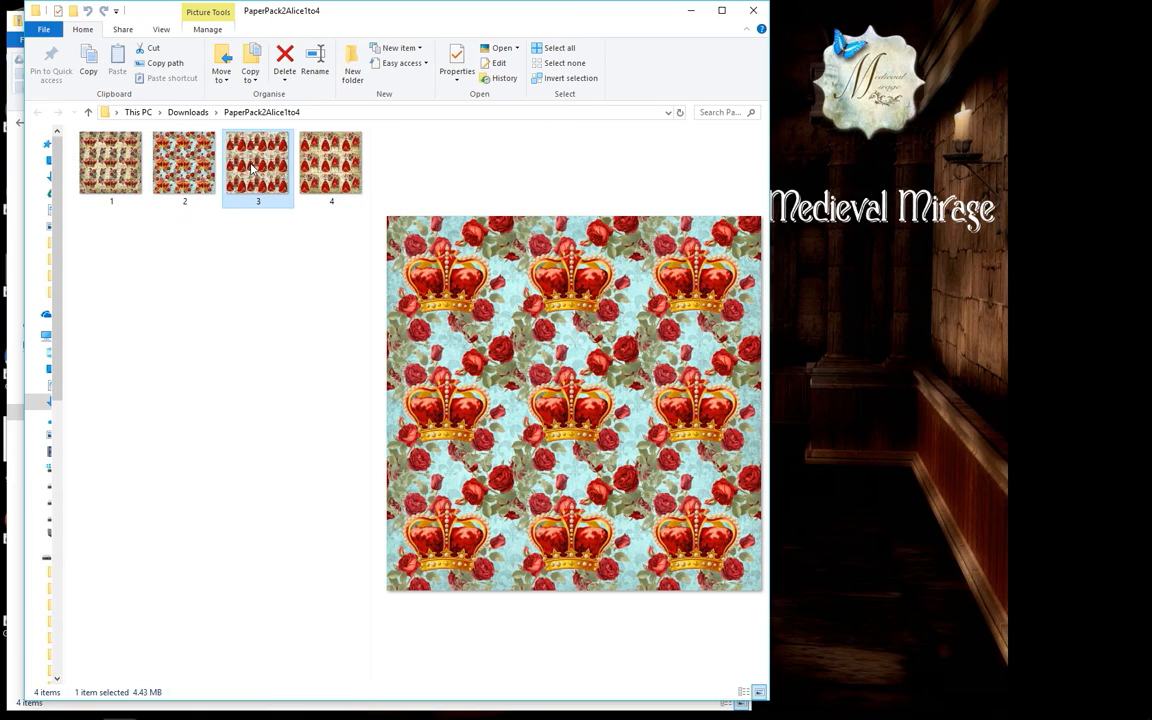
{"action": "left_click", "coordinate": [332, 164]}
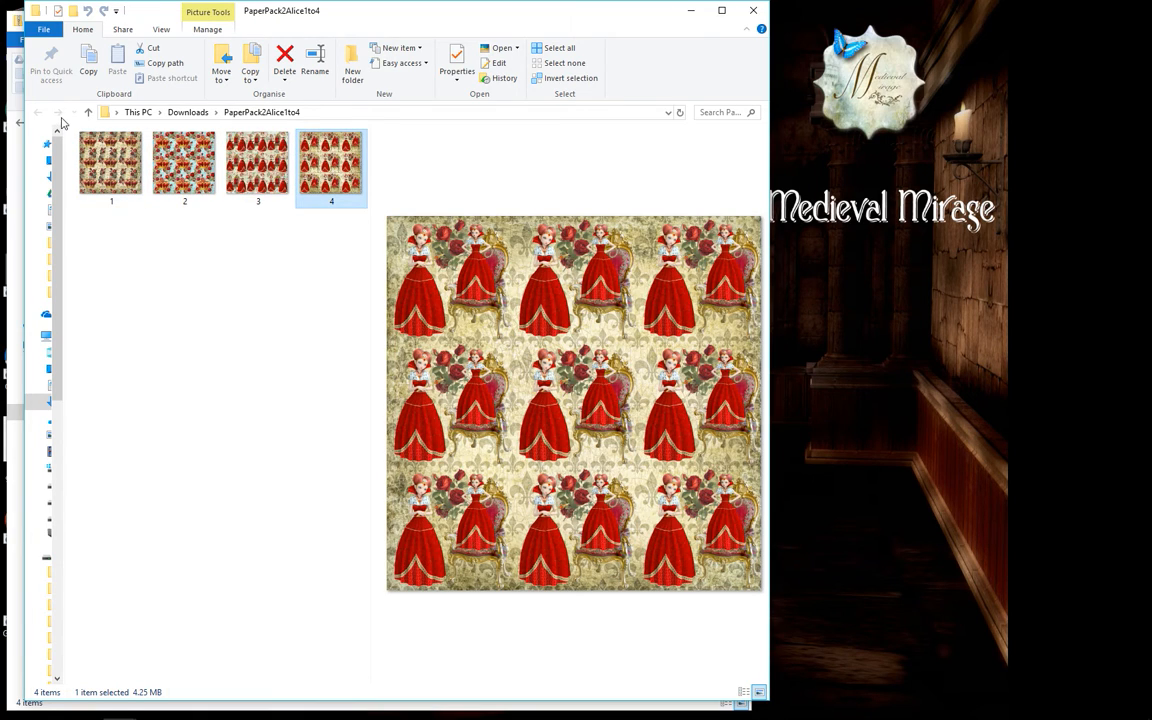
{"action": "mouse_move", "coordinate": [88, 112]}
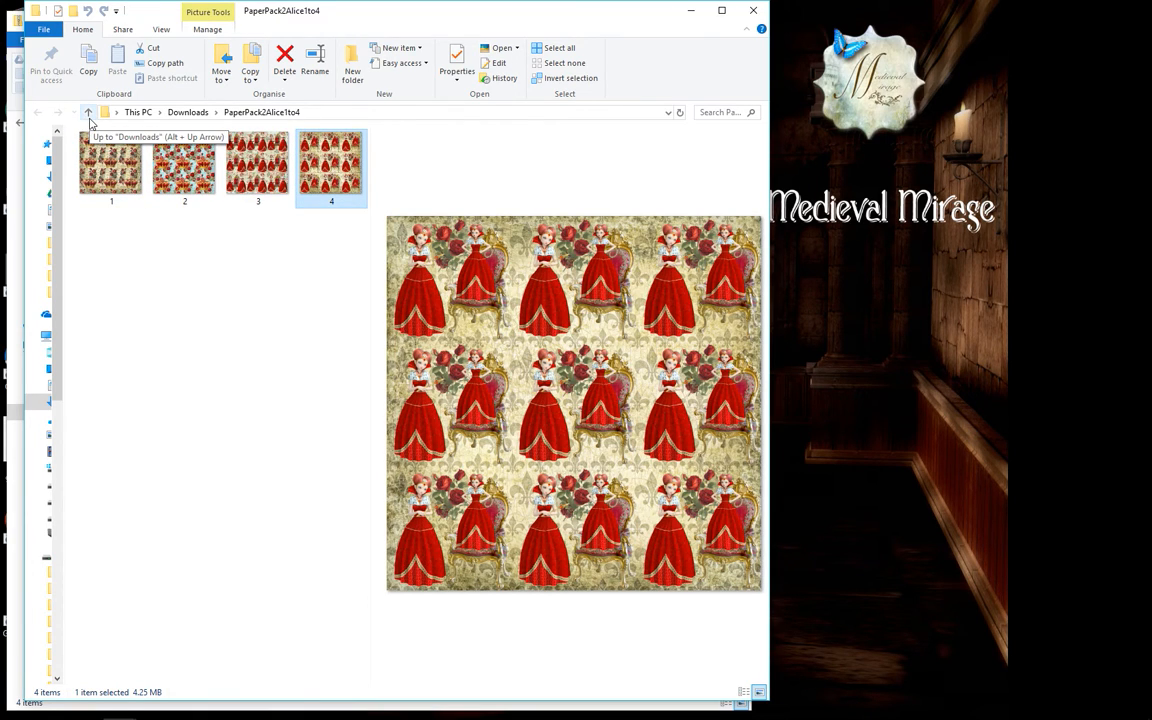
{"action": "left_click", "coordinate": [184, 164]}
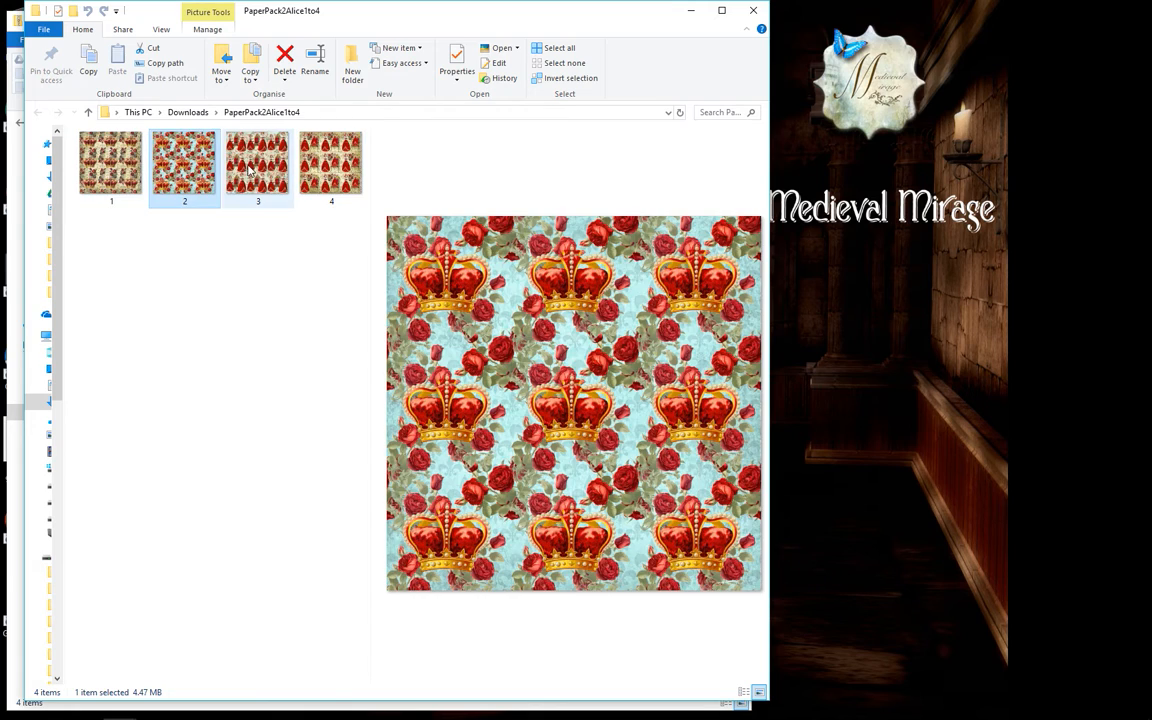
{"action": "left_click", "coordinate": [332, 164]}
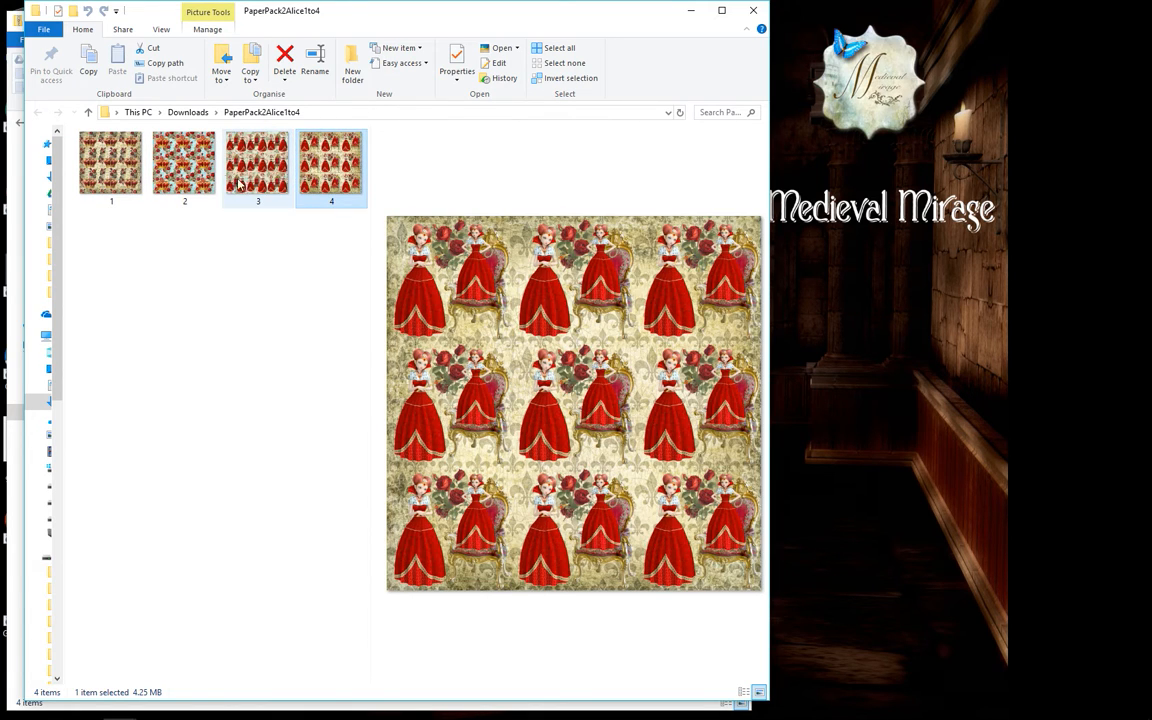
{"action": "mouse_move", "coordinate": [88, 112]}
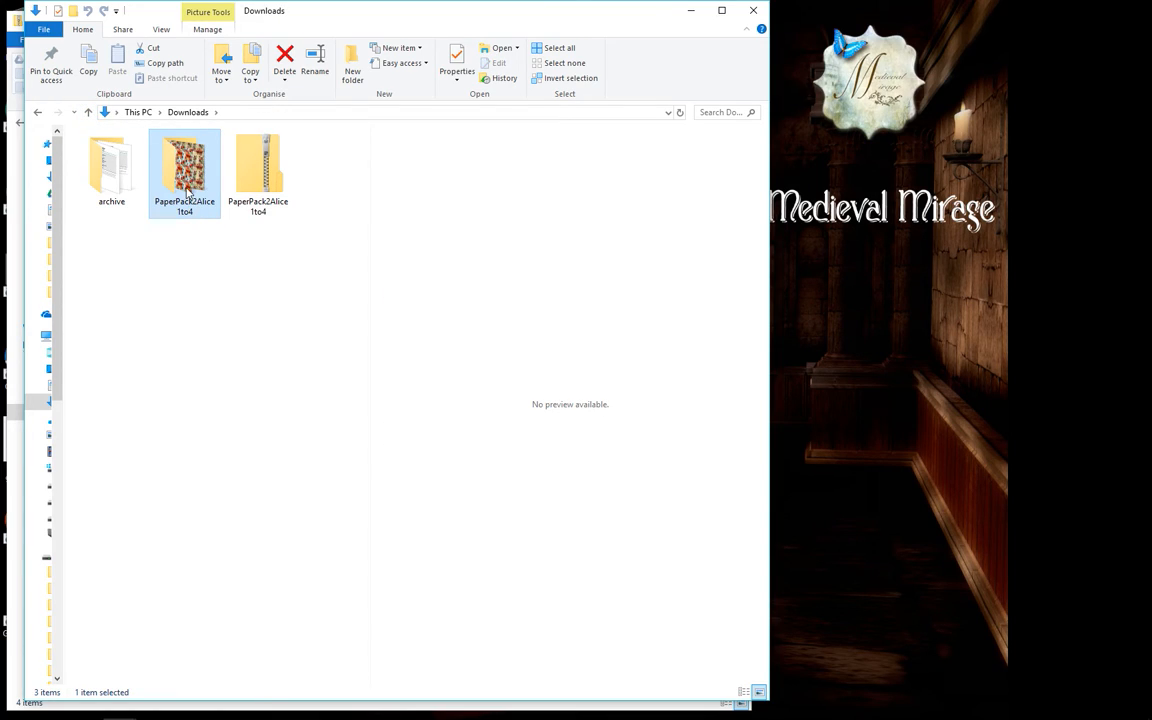
{"action": "mouse_move", "coordinate": [170, 180]}
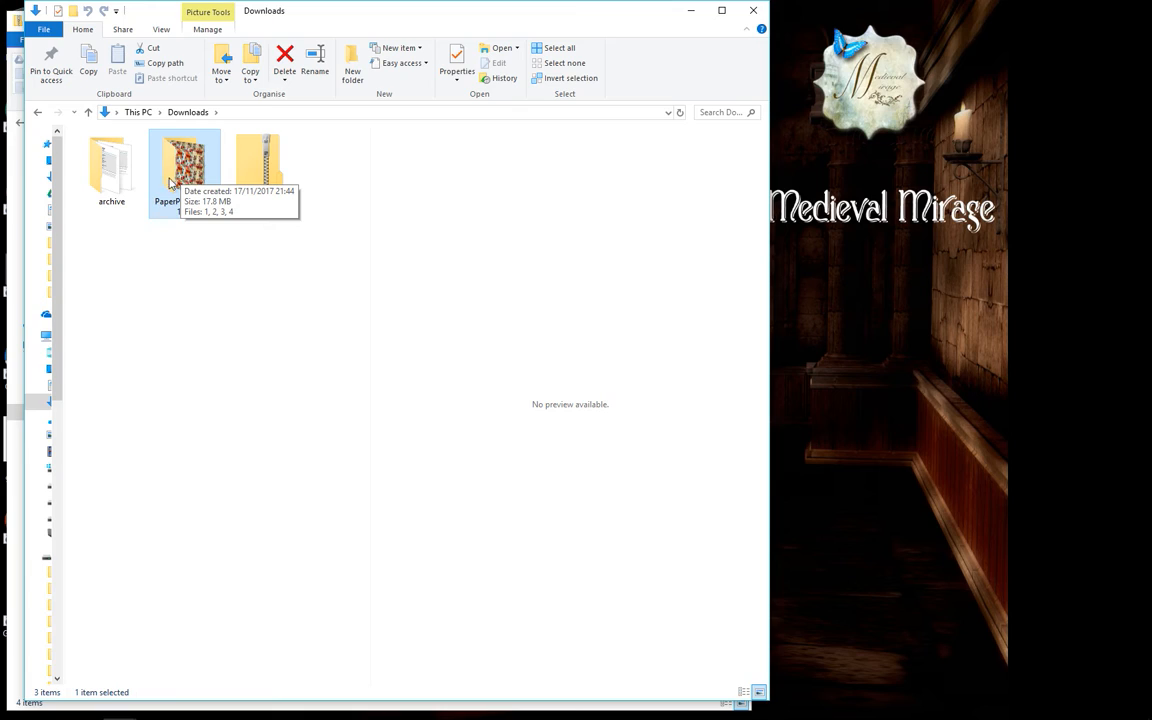
{"action": "mouse_move", "coordinate": [198, 224]}
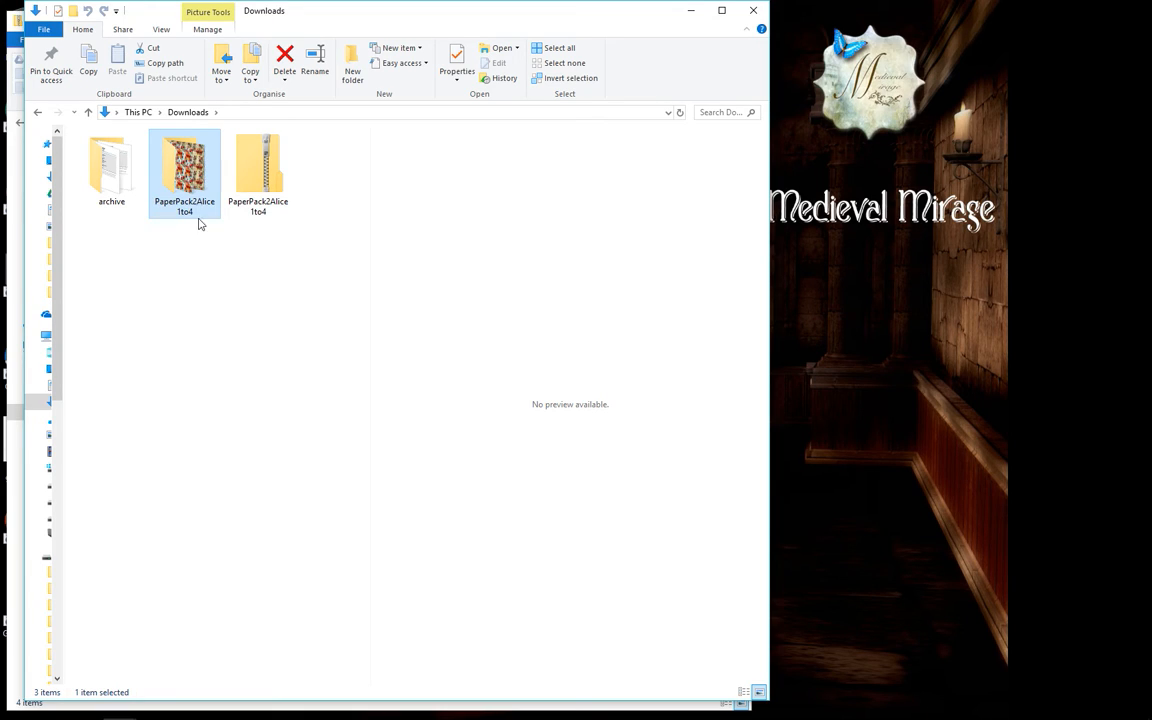
{"action": "mouse_move", "coordinate": [254, 224]}
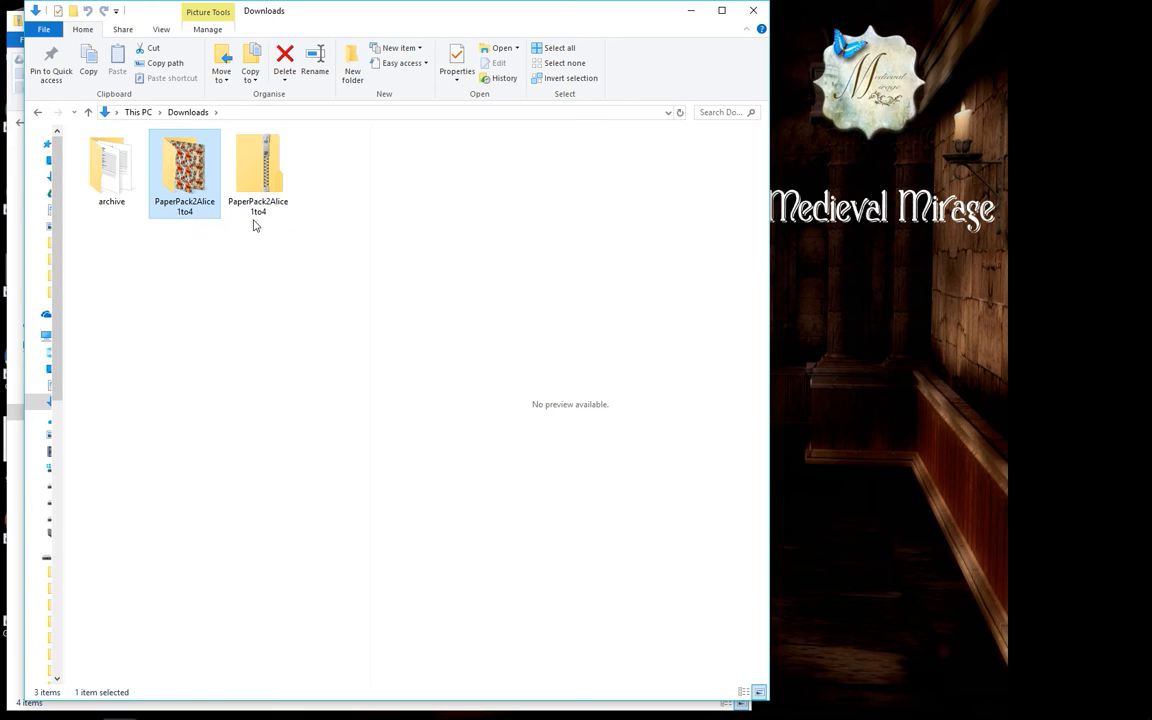
{"action": "mouse_move", "coordinate": [184, 170]}
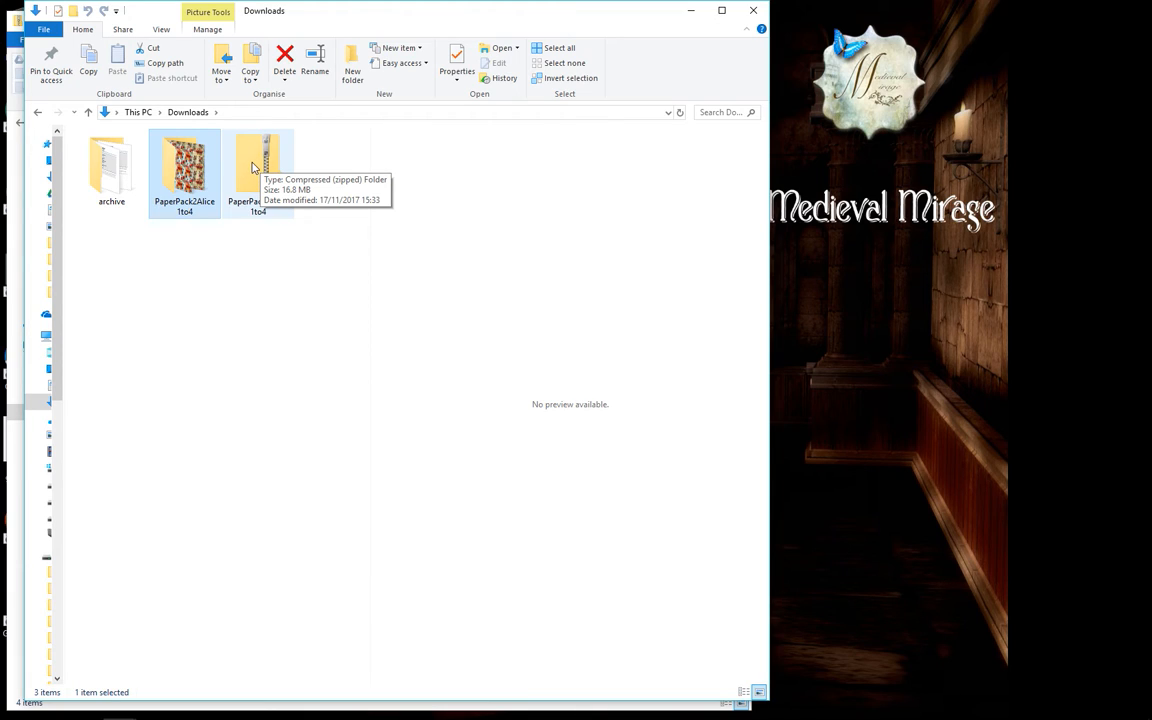
{"action": "mouse_move", "coordinate": [184, 170]}
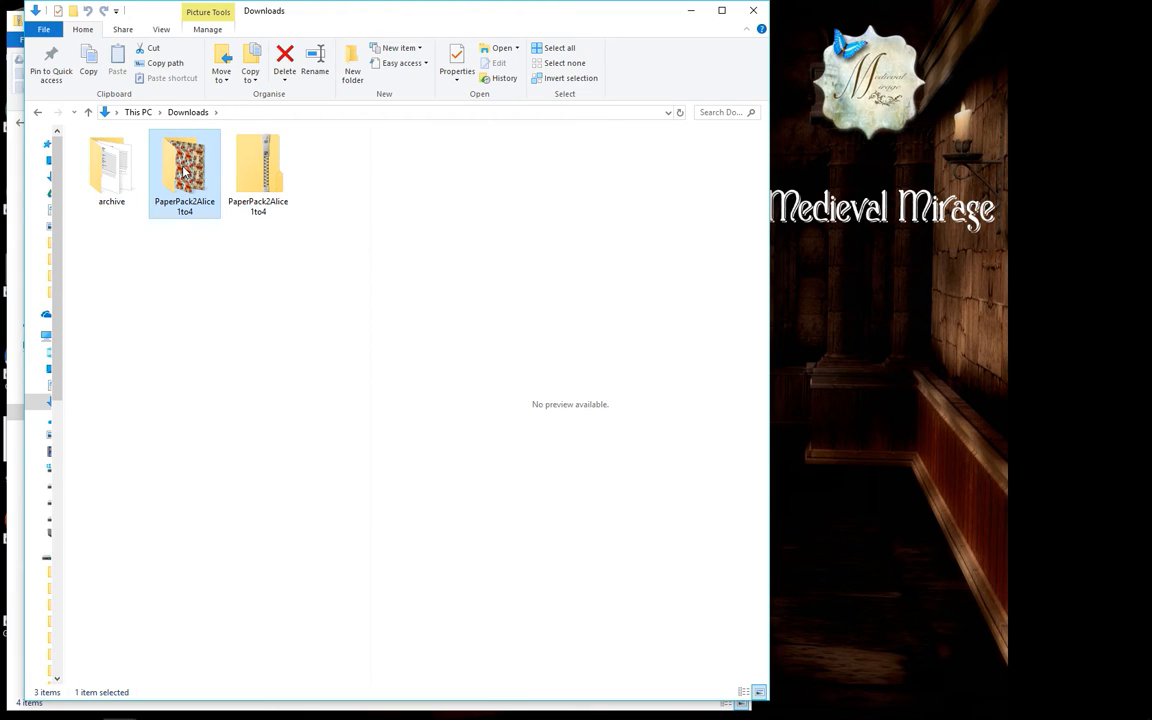
{"action": "double_click", "coordinate": [184, 164]}
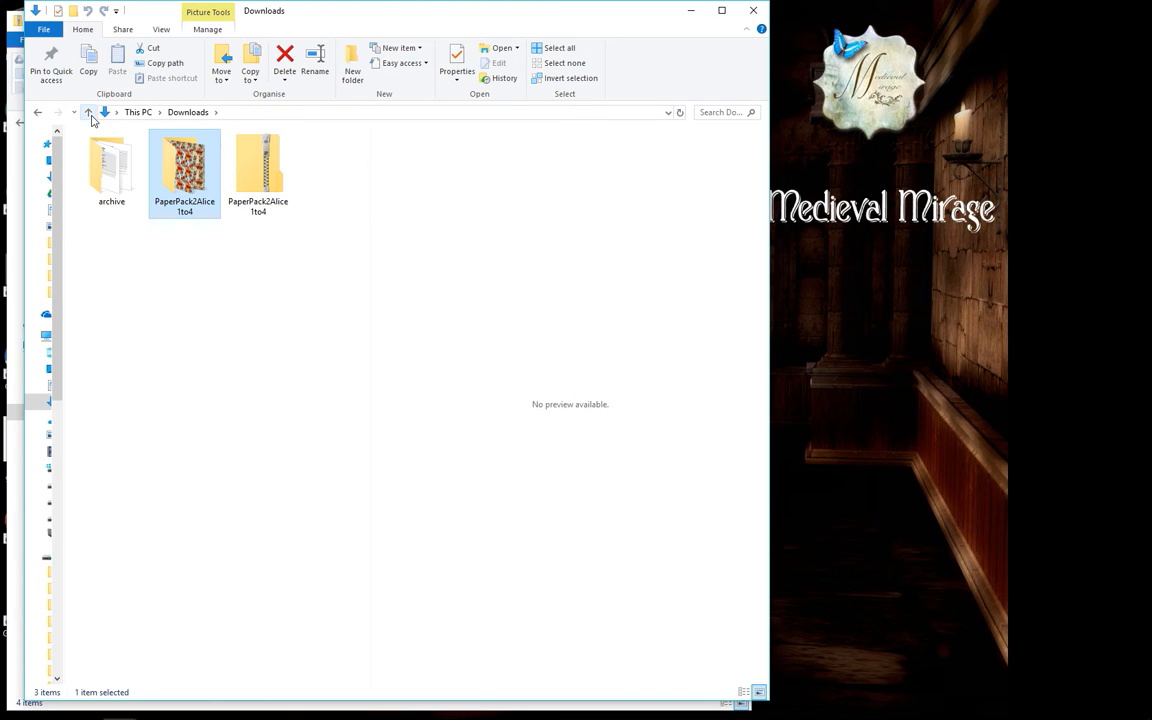
Step: Open the PaperPack2Alice1to4 zip and select all four papers 1 to 4
{"action": "double_click", "coordinate": [184, 164]}
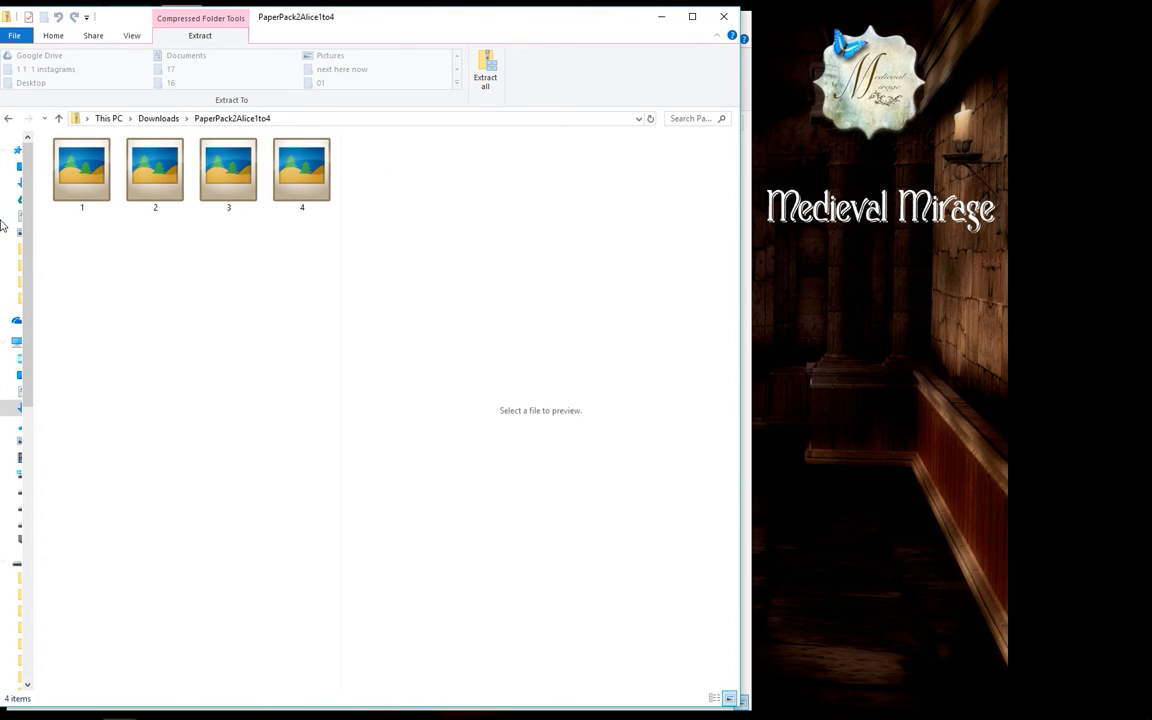
{"action": "mouse_move", "coordinate": [548, 304]}
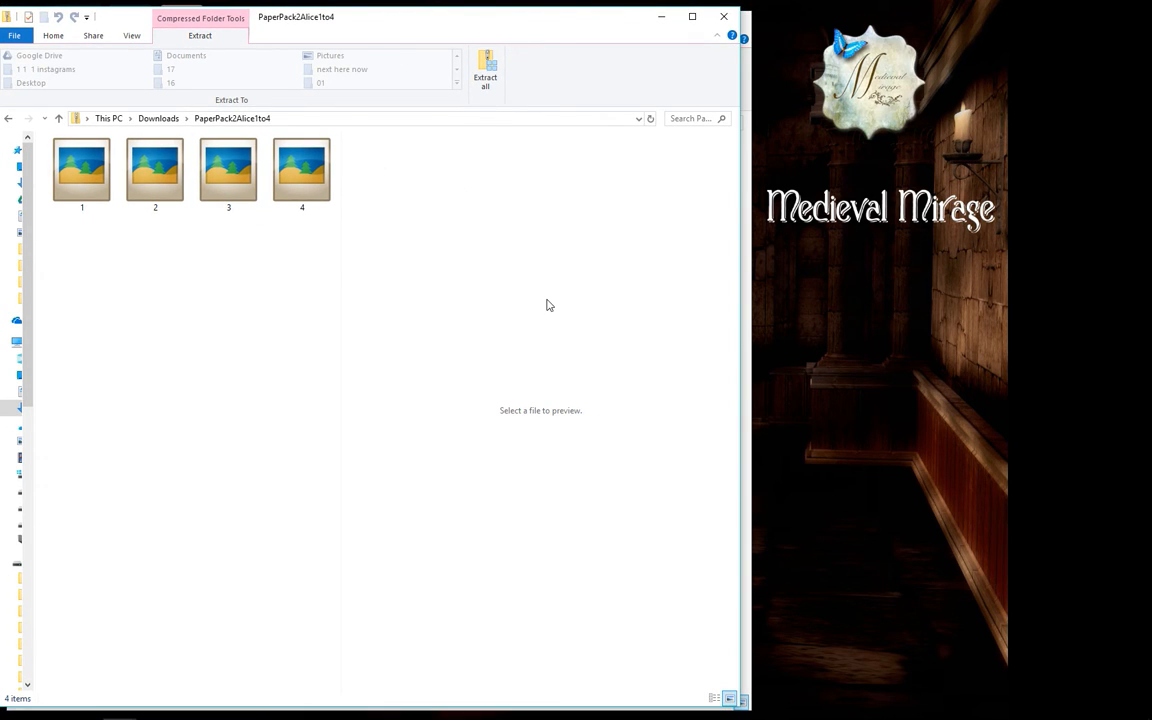
{"action": "mouse_move", "coordinate": [566, 132]}
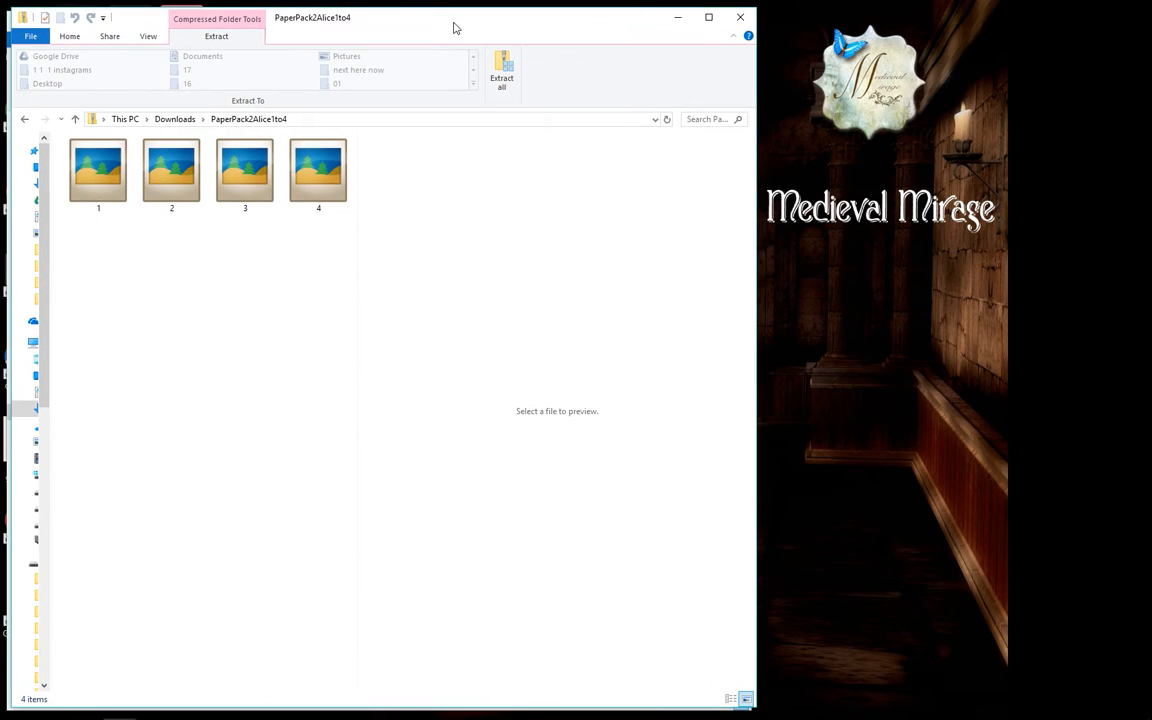
{"action": "mouse_move", "coordinate": [500, 244]}
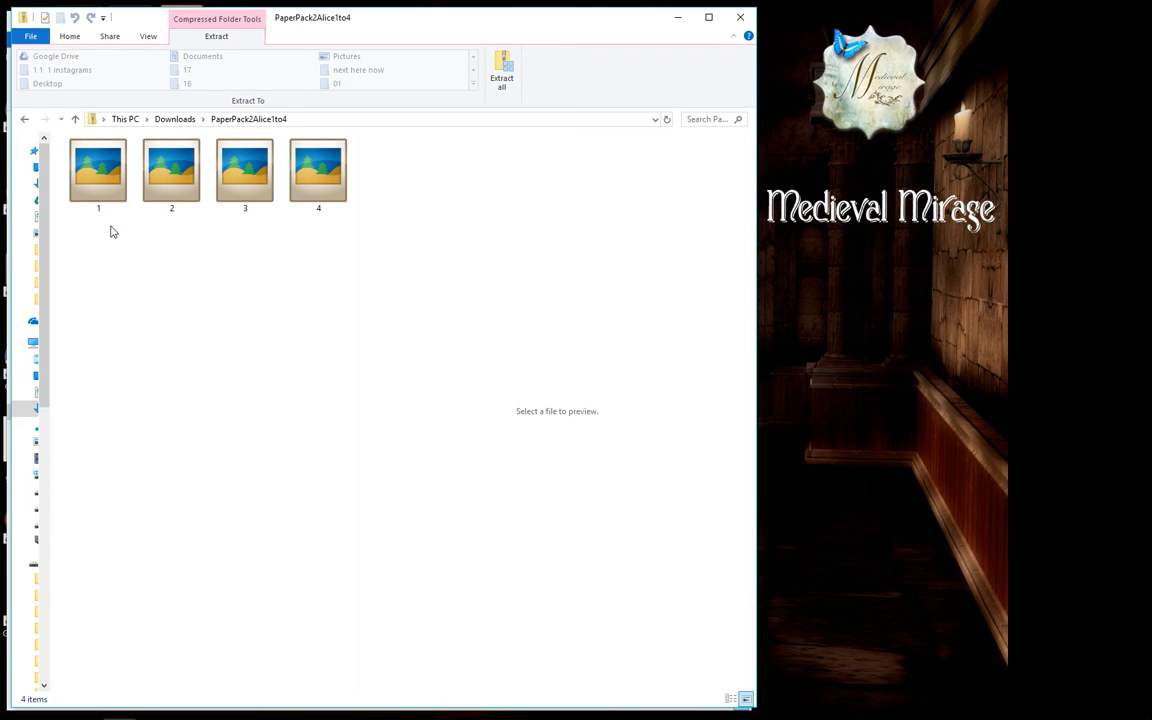
{"action": "left_click", "coordinate": [98, 170]}
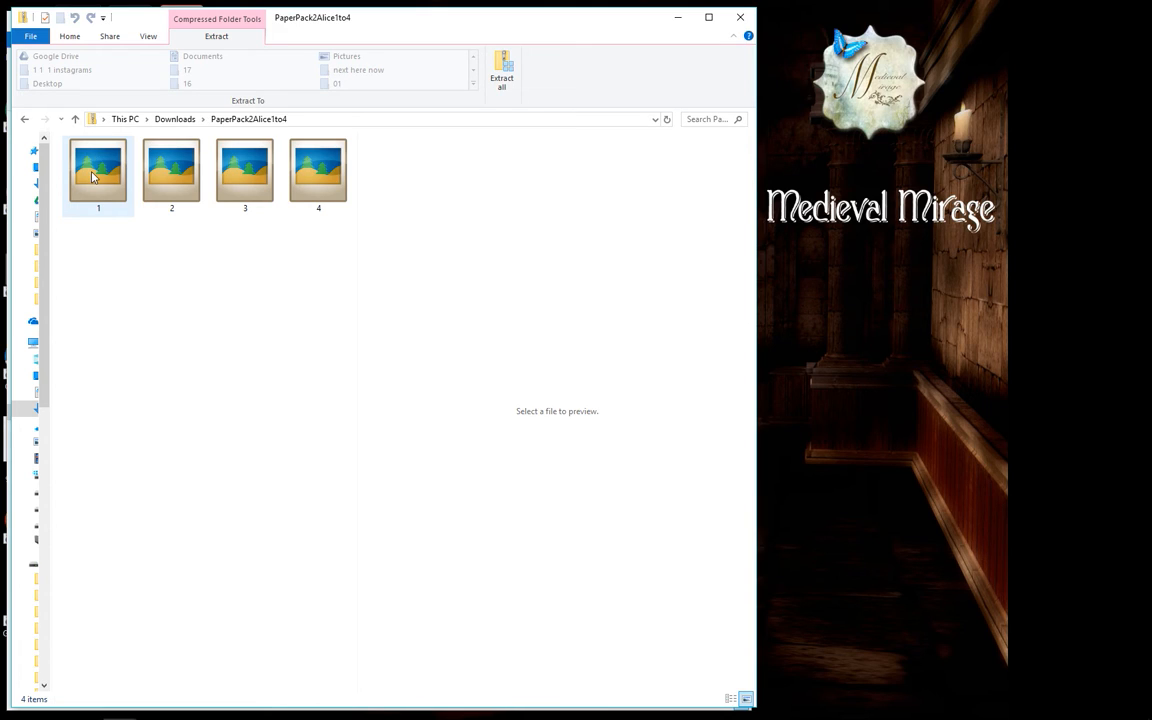
{"action": "mouse_move", "coordinate": [96, 176]}
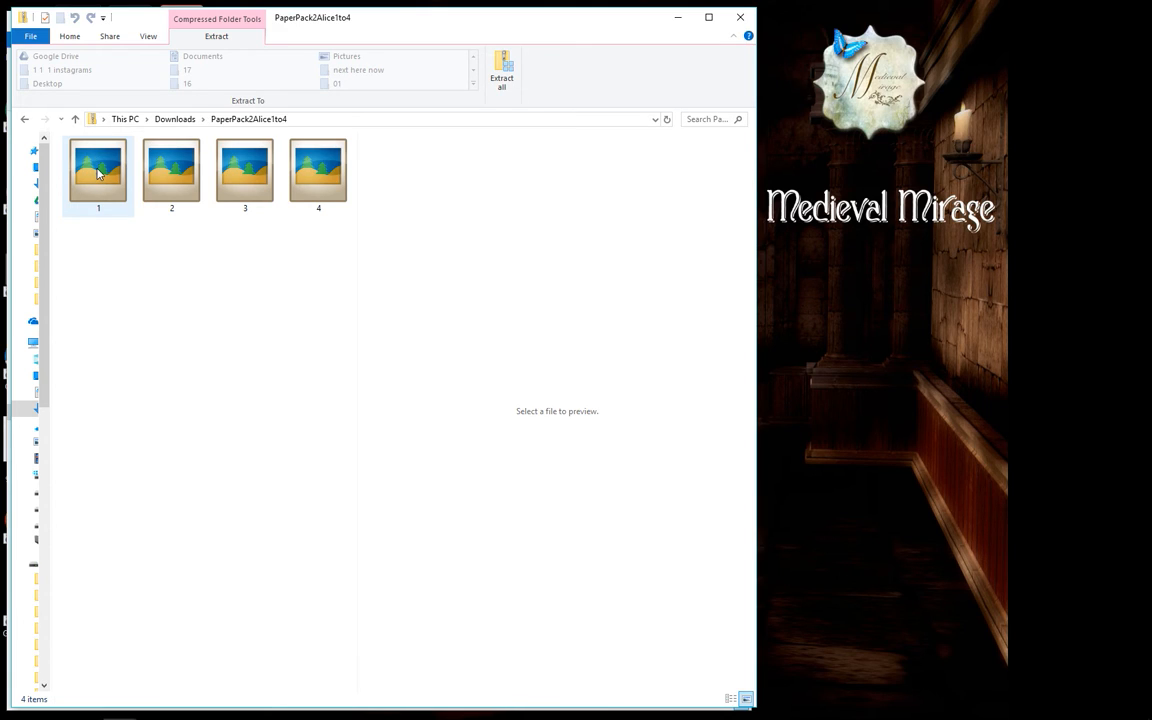
{"action": "left_click", "coordinate": [98, 170]}
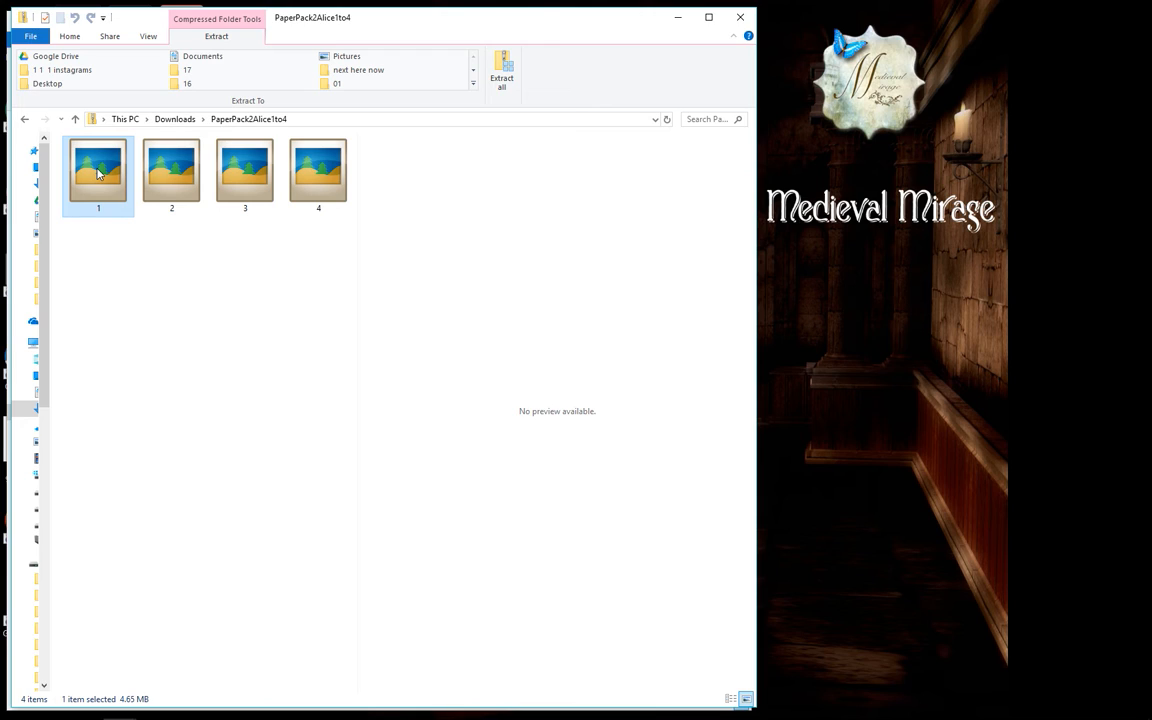
{"action": "left_click", "coordinate": [172, 170]}
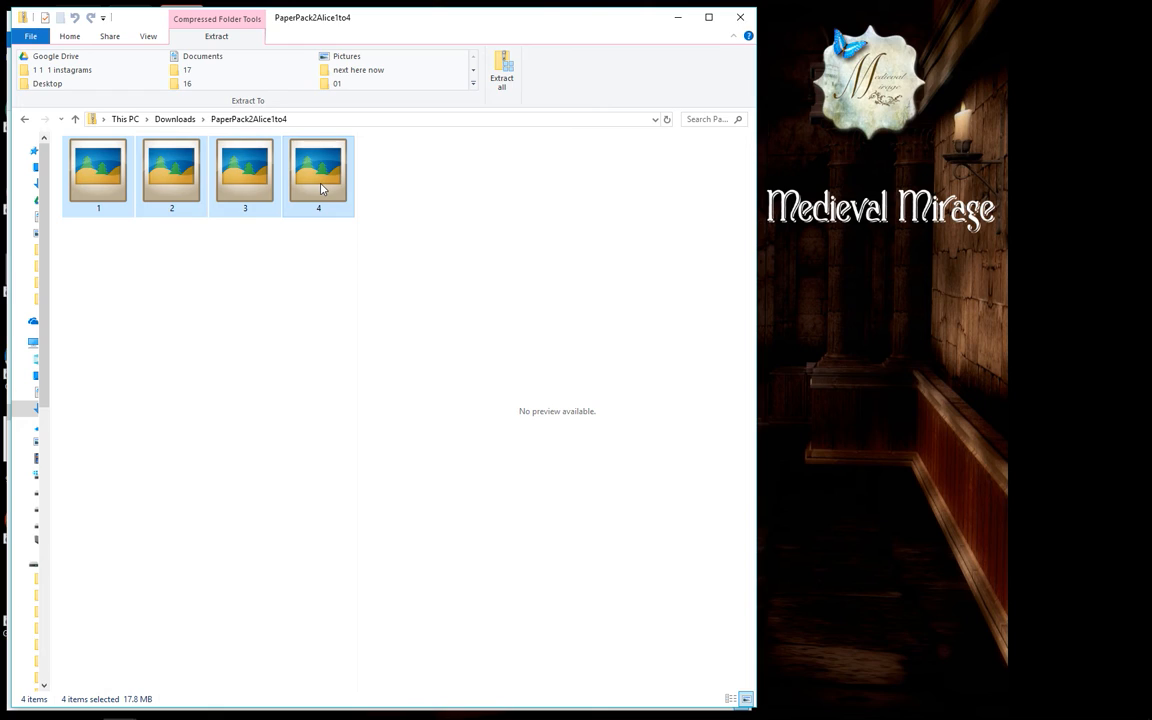
{"action": "right_click", "coordinate": [318, 190]}
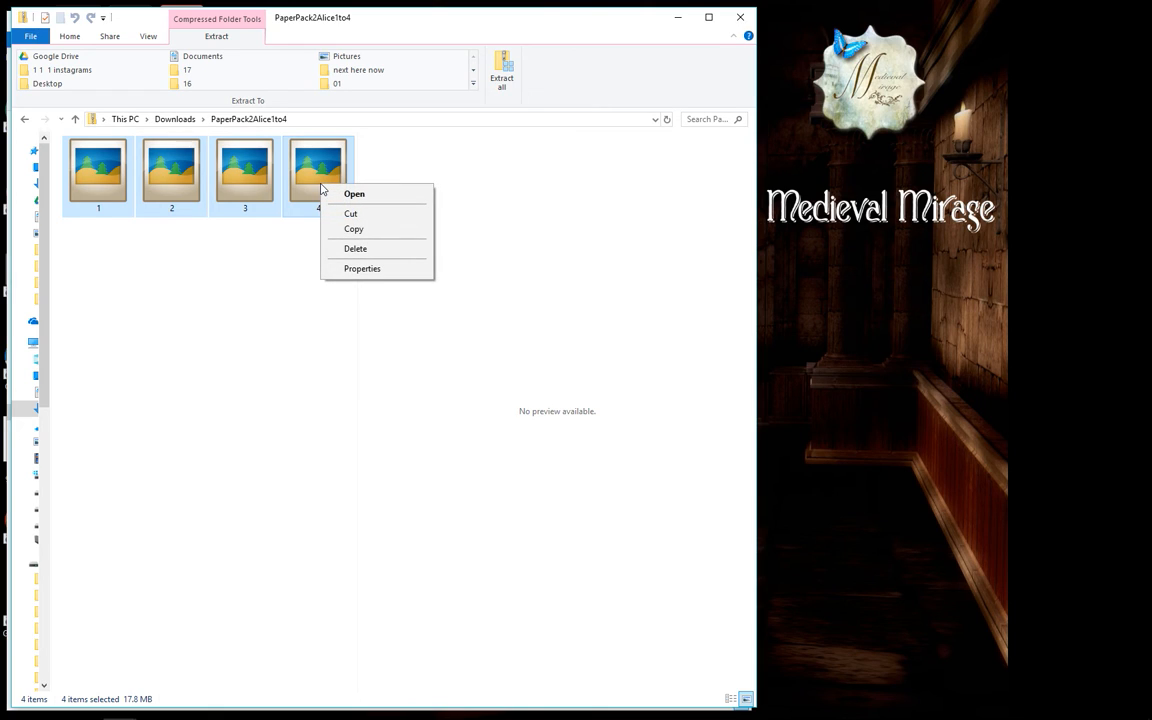
{"action": "mouse_move", "coordinate": [356, 228]}
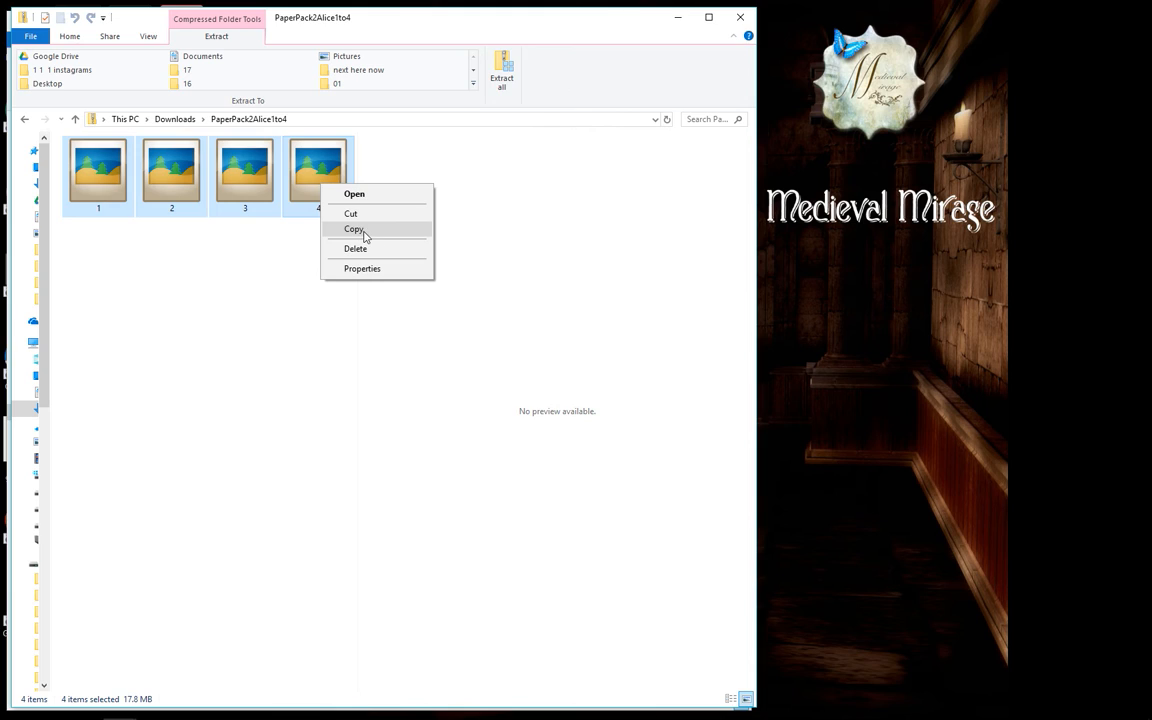
Step: Copy the four selected papers via the context menu
{"action": "left_click", "coordinate": [354, 228]}
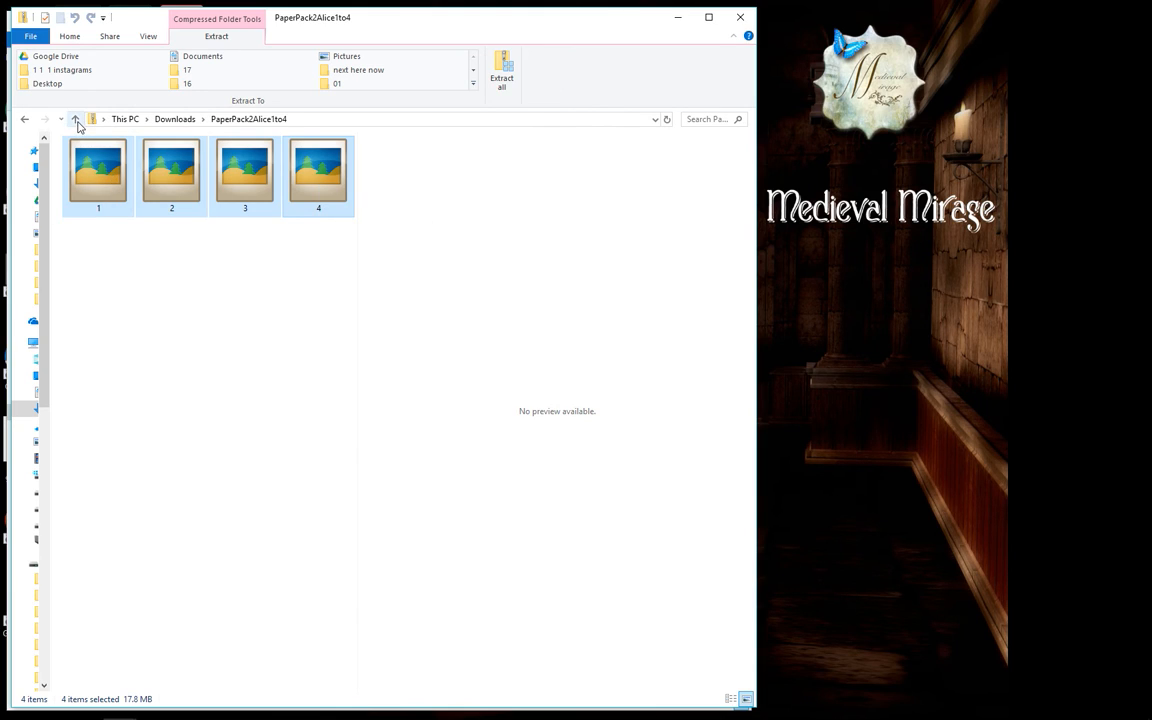
Step: Paste papers 1 to 4 loose into Downloads and preview papers 1 and 3
{"action": "left_click", "coordinate": [76, 120]}
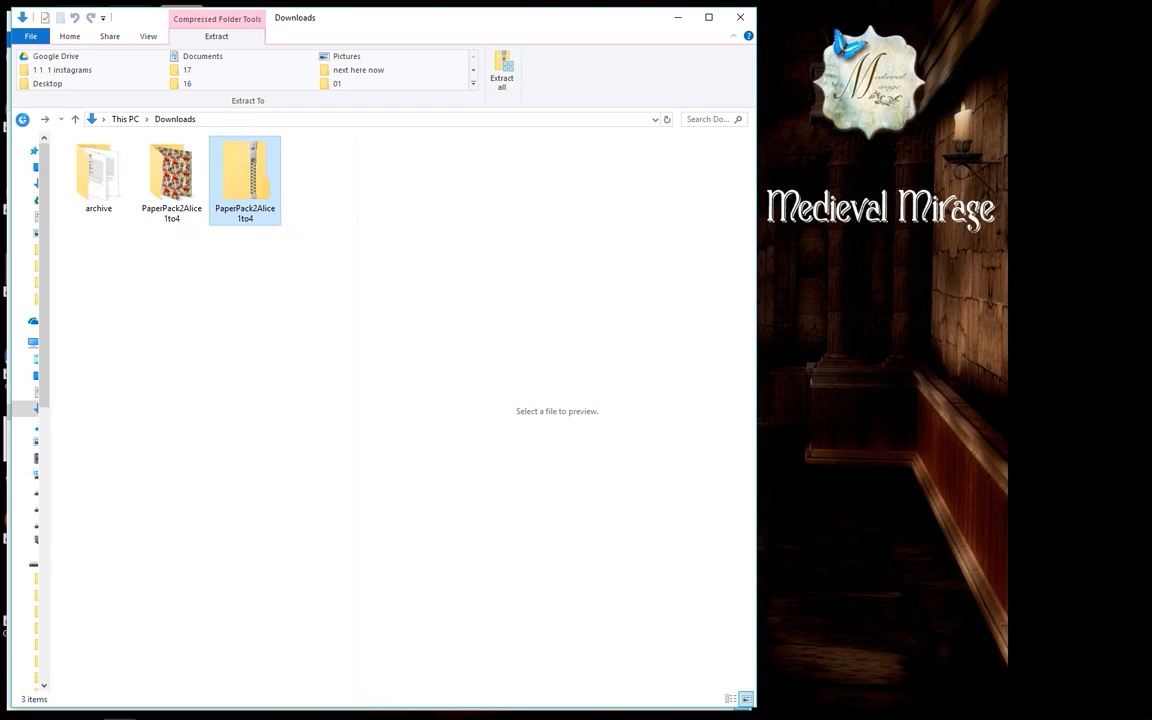
{"action": "left_click", "coordinate": [244, 170]}
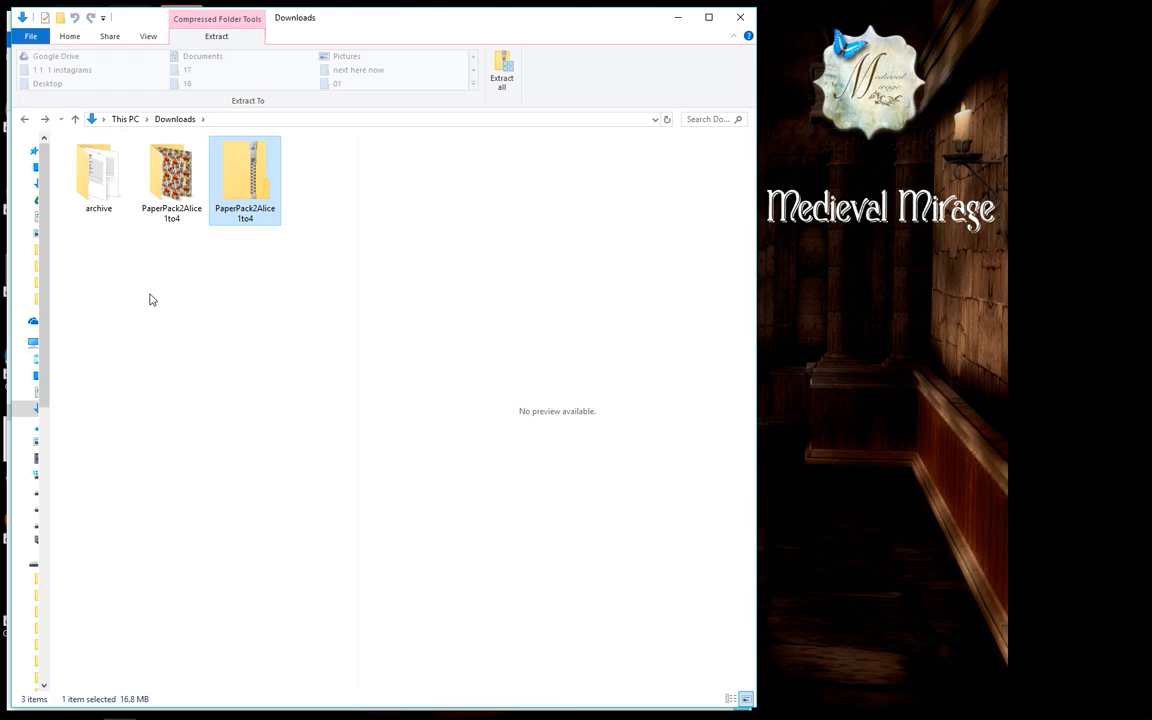
{"action": "right_click", "coordinate": [148, 292]}
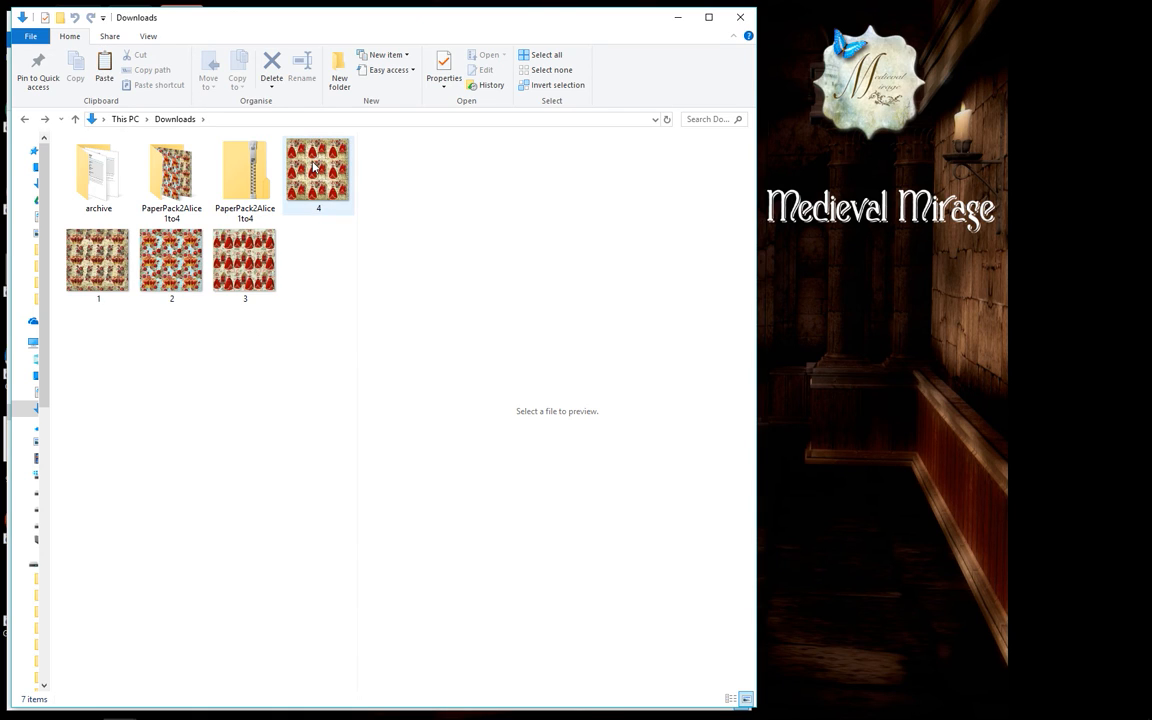
{"action": "left_click", "coordinate": [98, 260]}
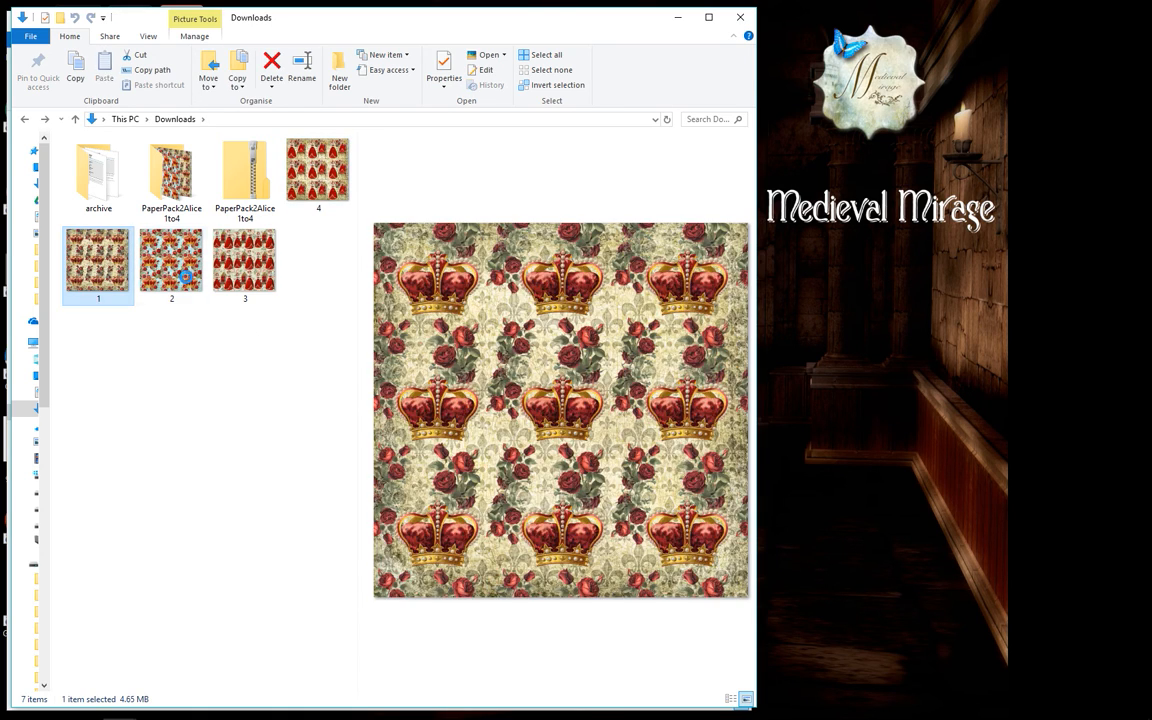
{"action": "left_click", "coordinate": [244, 260]}
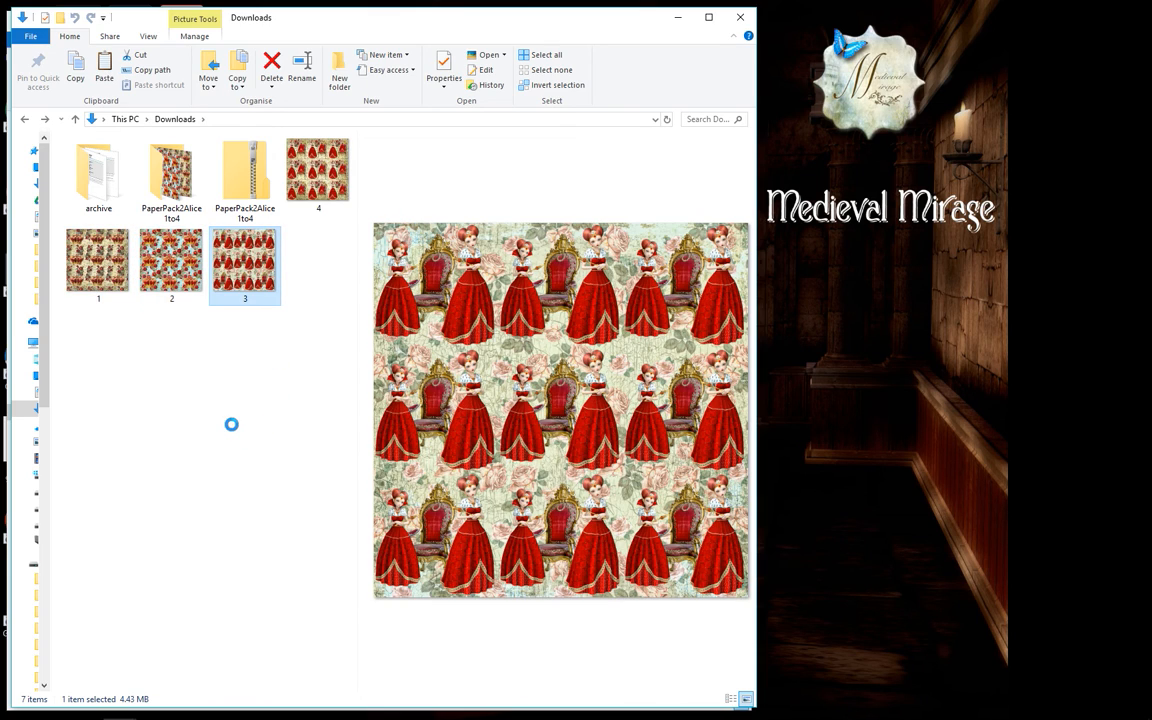